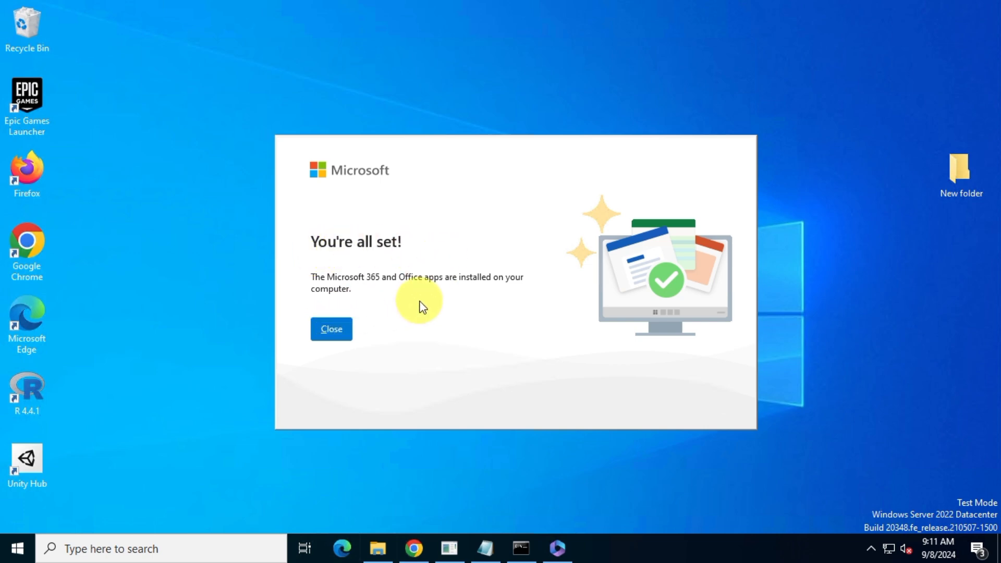
# Launch Word 2024 from Start, accept the licence agreement, dismiss the privacy notice and close it.
pyautogui.click(330, 329)
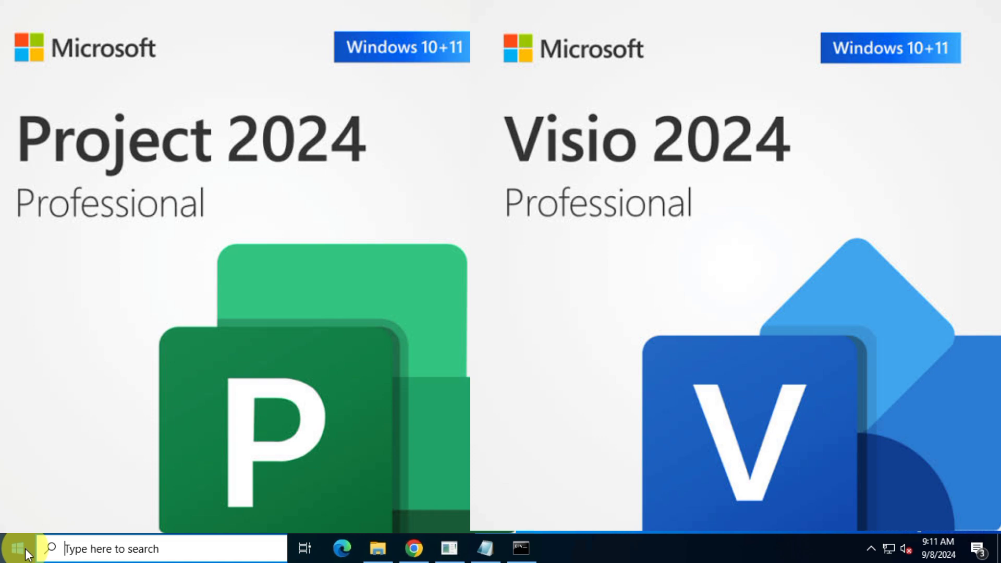
pyautogui.click(12, 548)
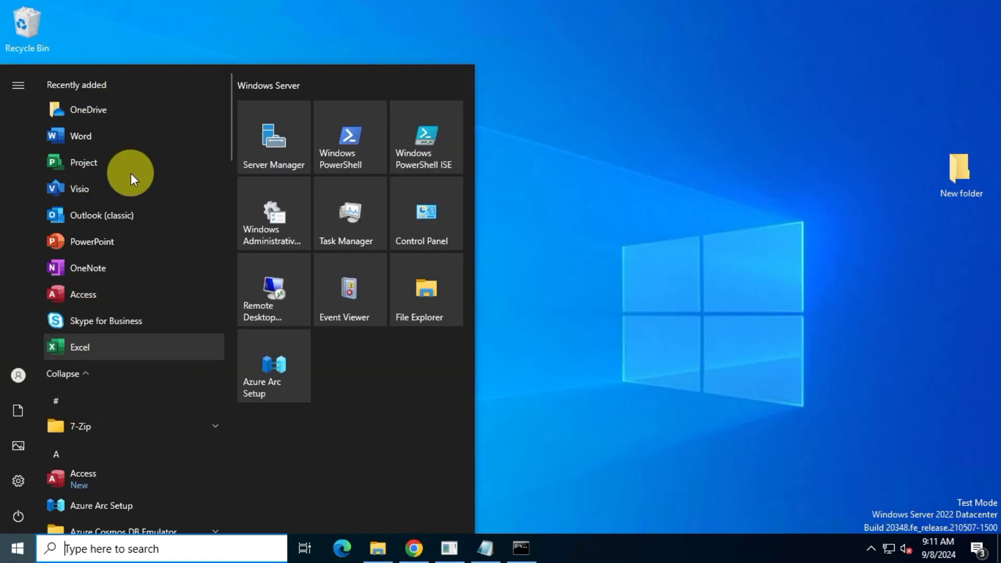
pyautogui.click(81, 136)
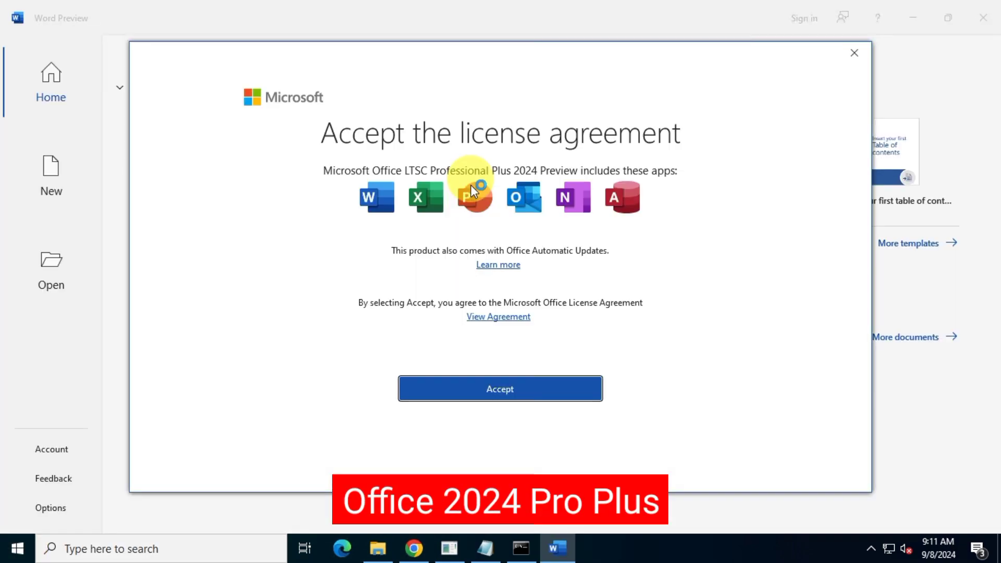
pyautogui.click(500, 388)
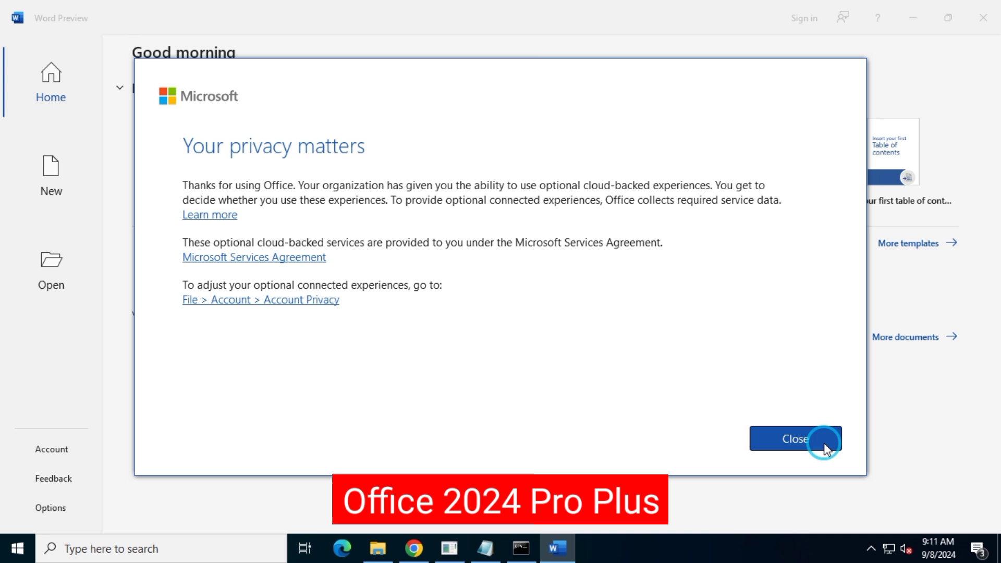
pyautogui.click(794, 439)
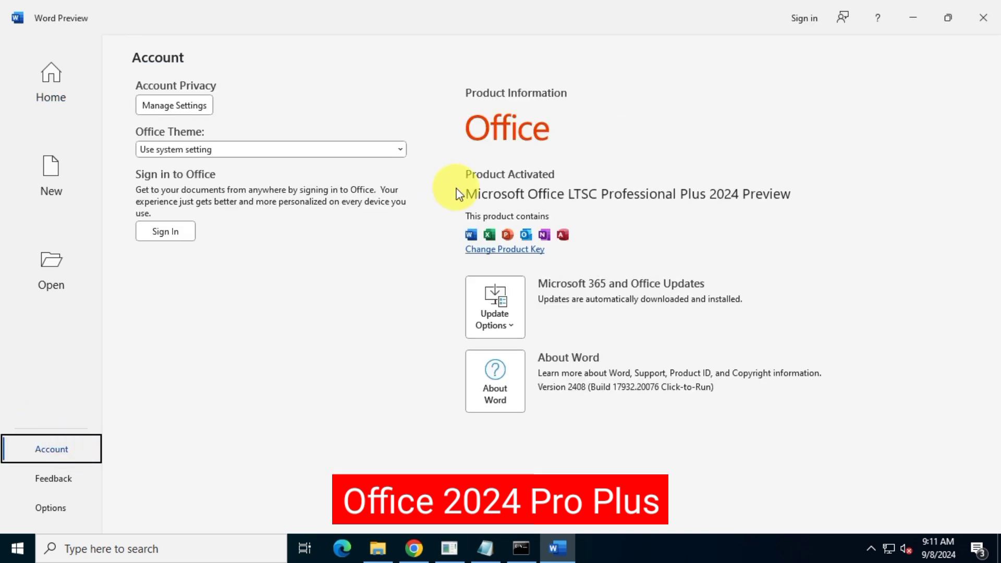
pyautogui.click(51, 82)
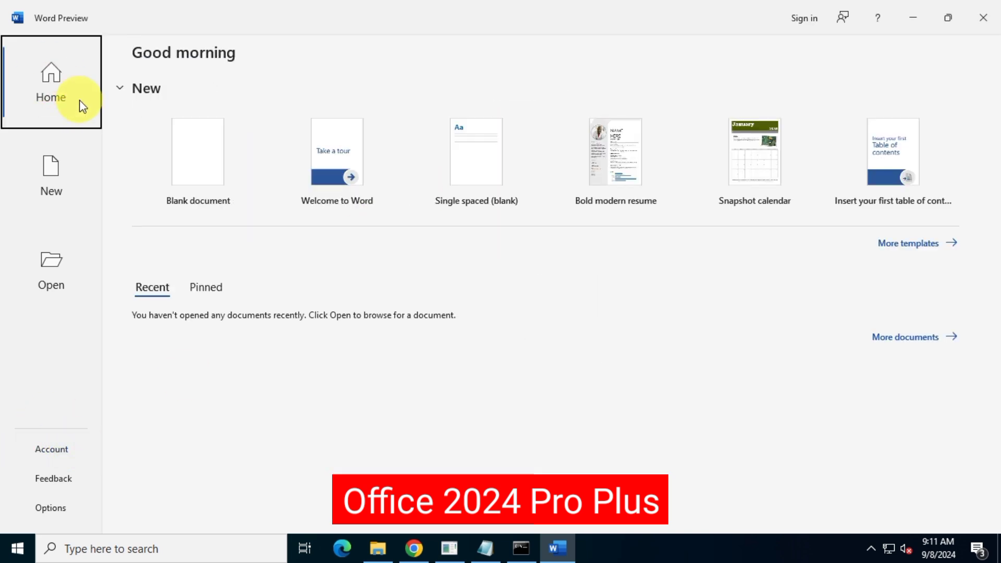
pyautogui.click(198, 151)
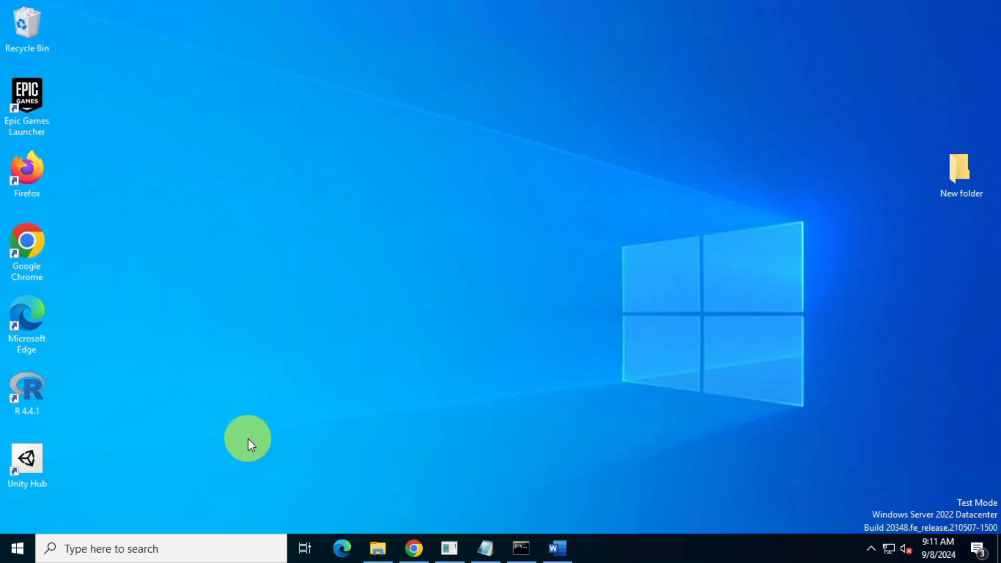
# Launch Project 2024 and check its product activation status under Account, then close it.
pyautogui.click(593, 549)
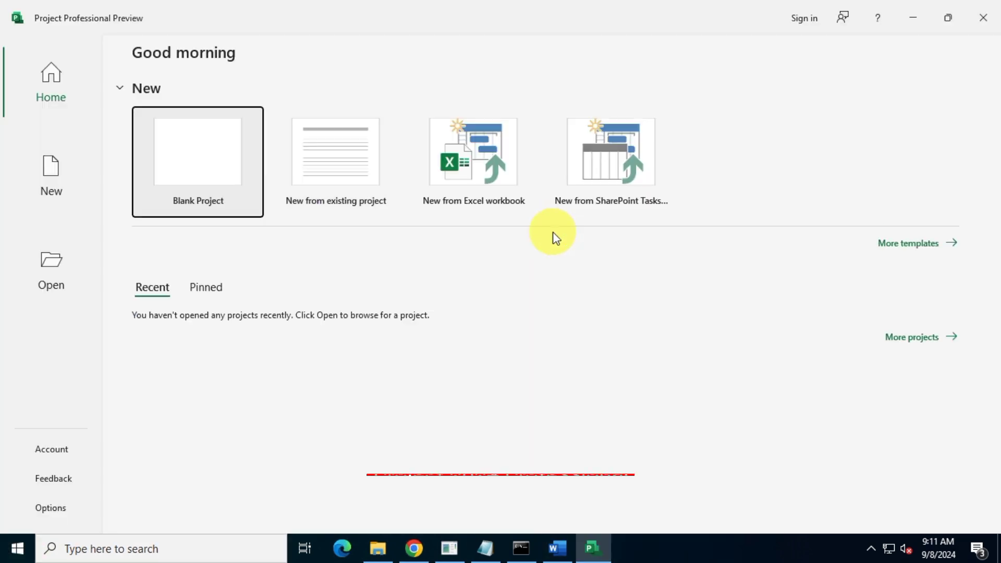
pyautogui.click(52, 449)
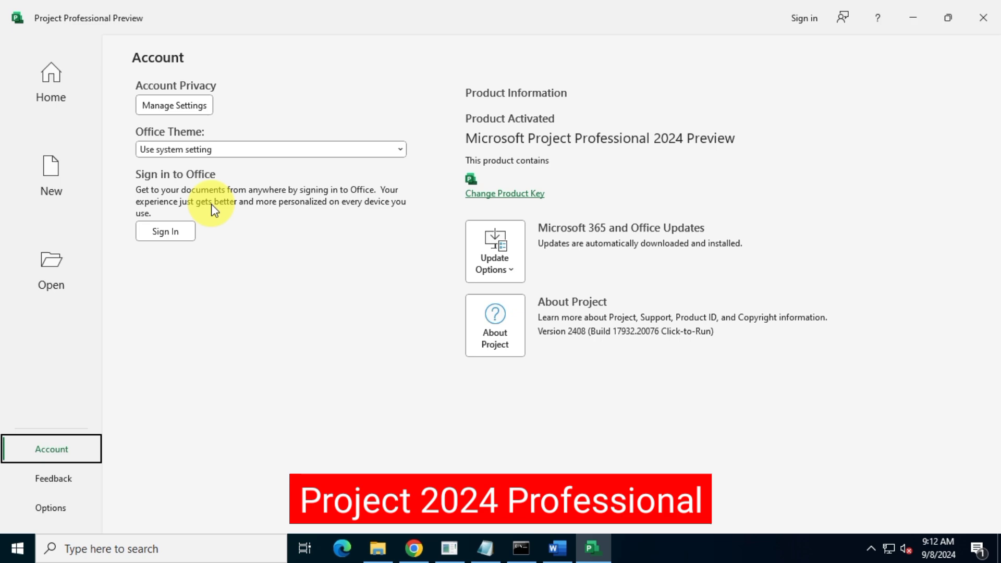
pyautogui.click(50, 82)
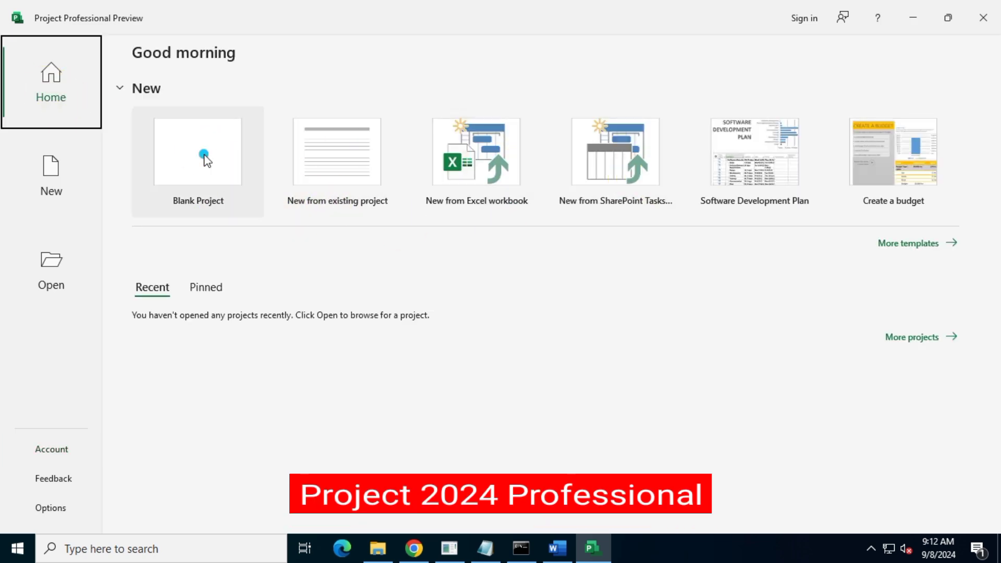
pyautogui.click(197, 151)
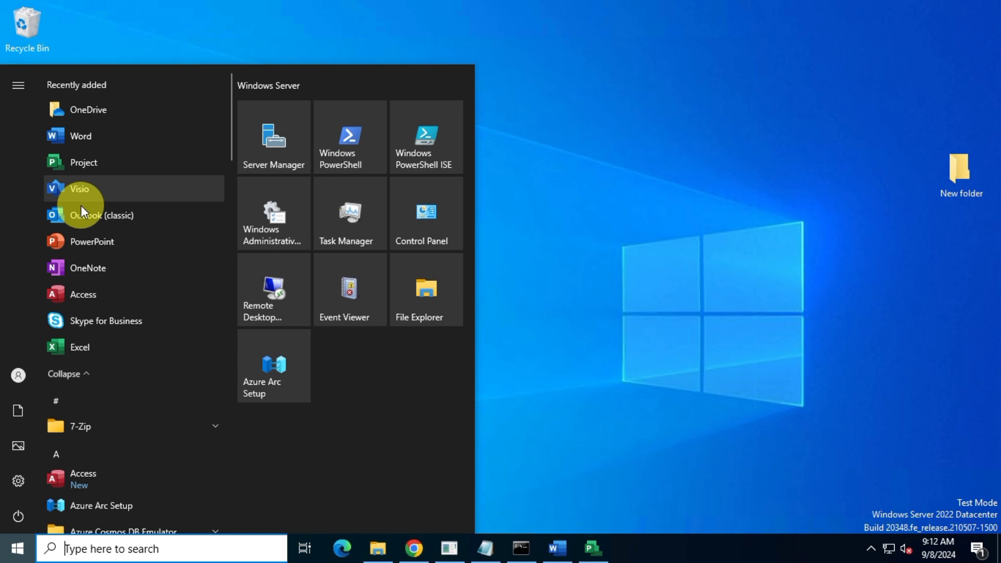
# Launch Visio 2024 and view its product activation status.
pyautogui.click(79, 188)
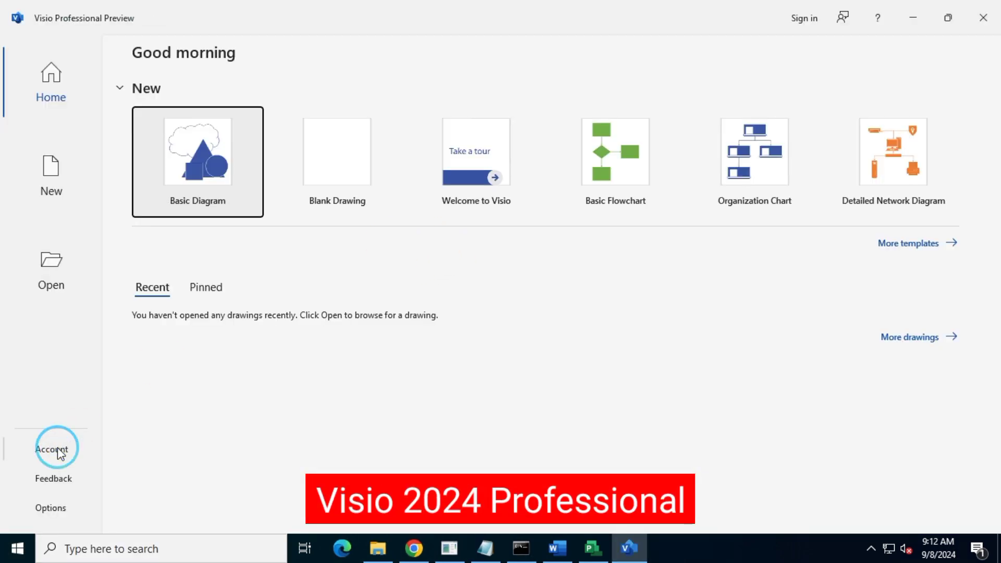
pyautogui.click(197, 151)
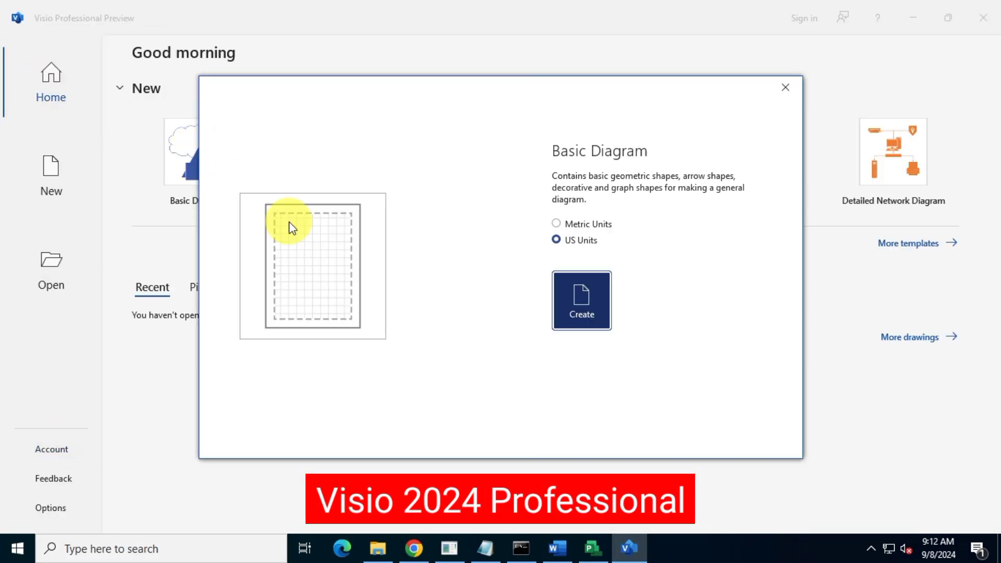
pyautogui.click(580, 300)
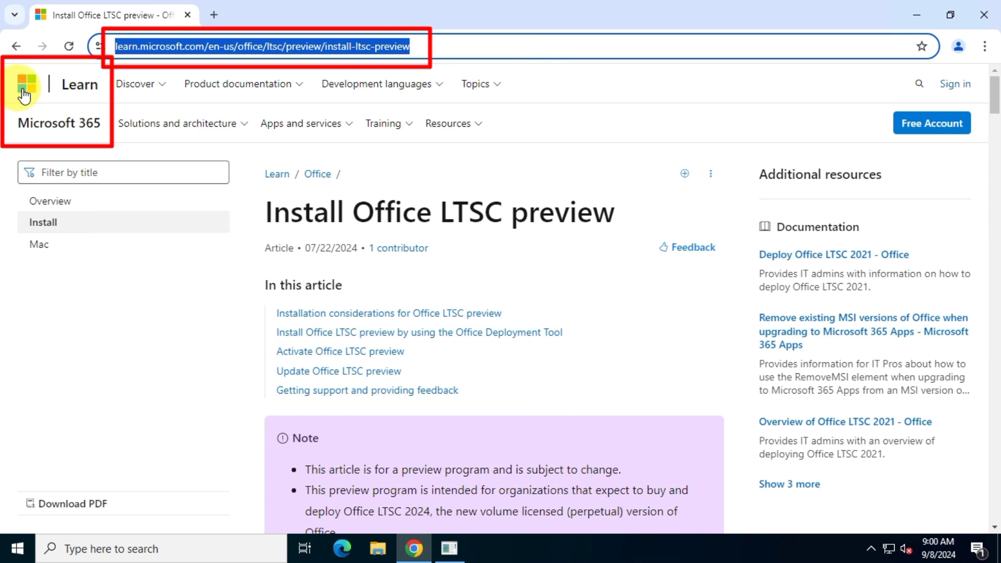
pyautogui.moveTo(506, 211)
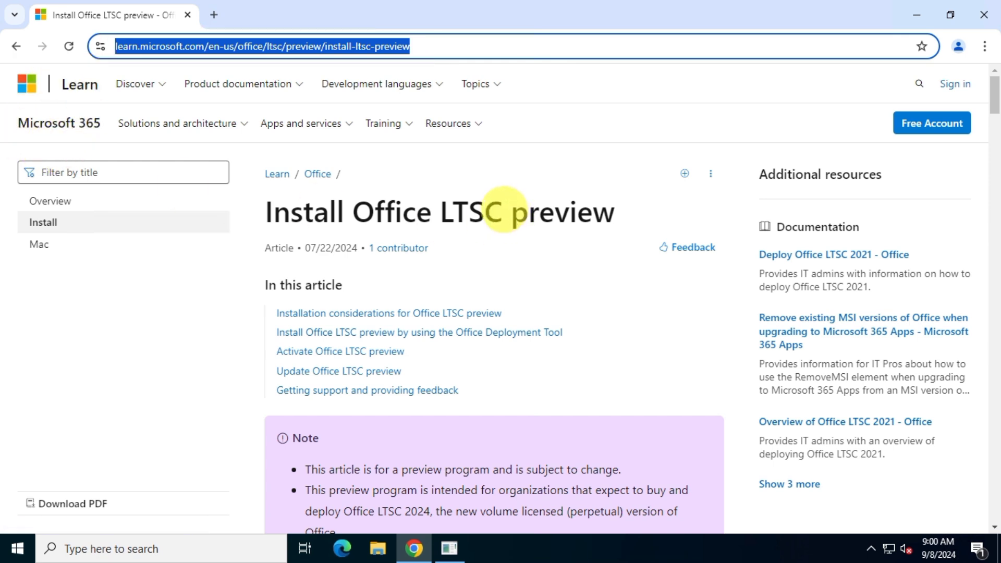
# Follow the article's Office Deployment Tool section link to the tool's download page.
pyautogui.scroll(-3)
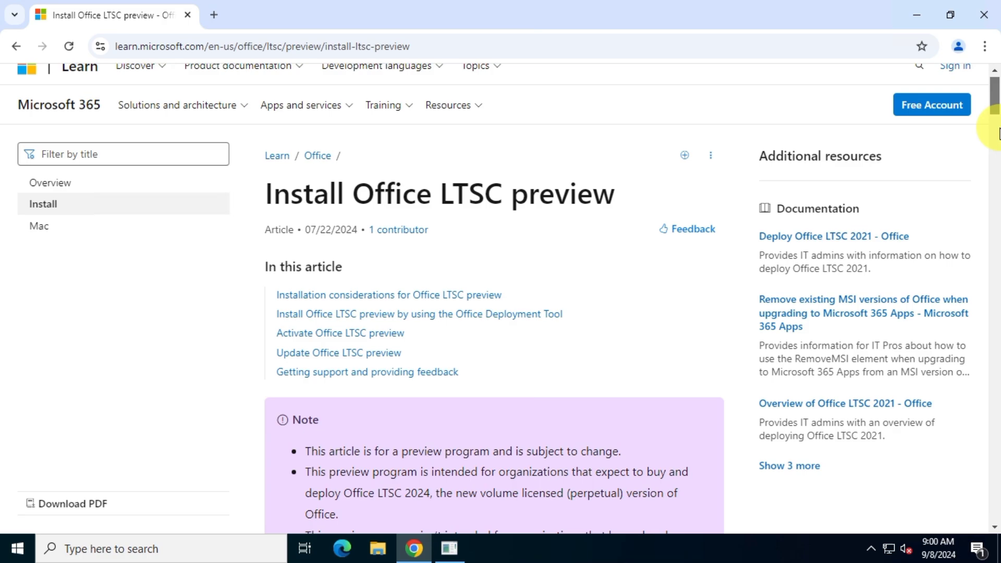
pyautogui.scroll(-3)
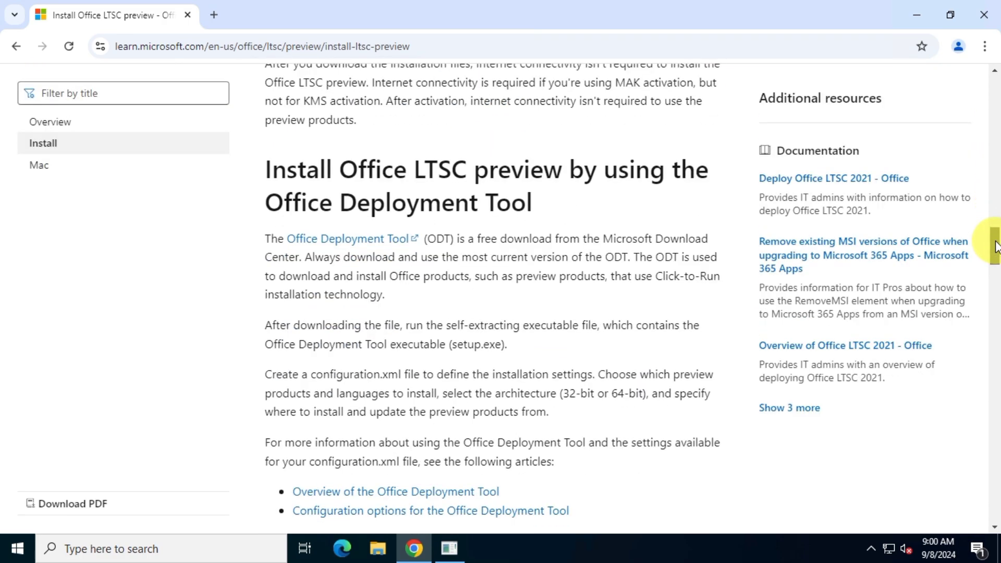
pyautogui.scroll(3)
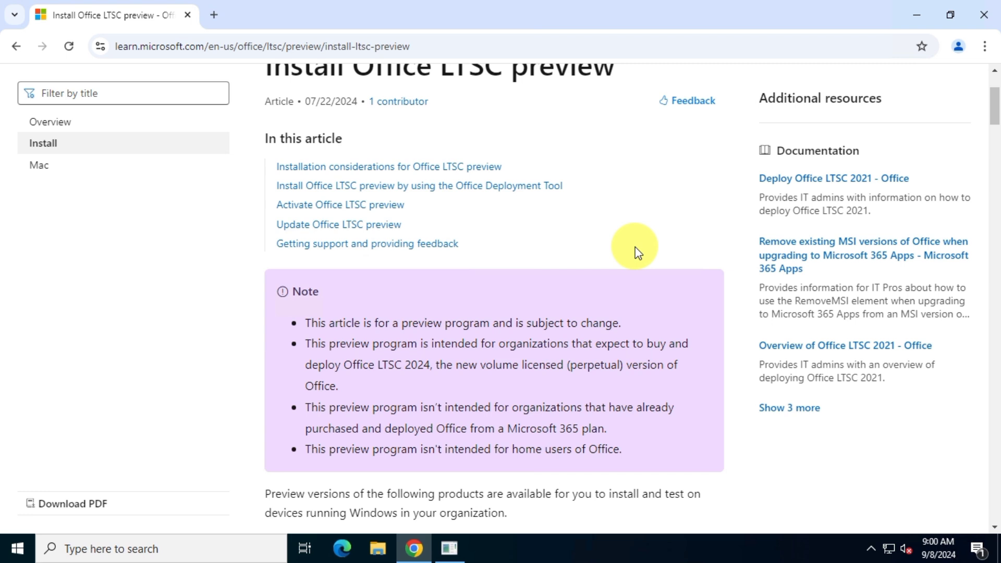
pyautogui.moveTo(678, 250)
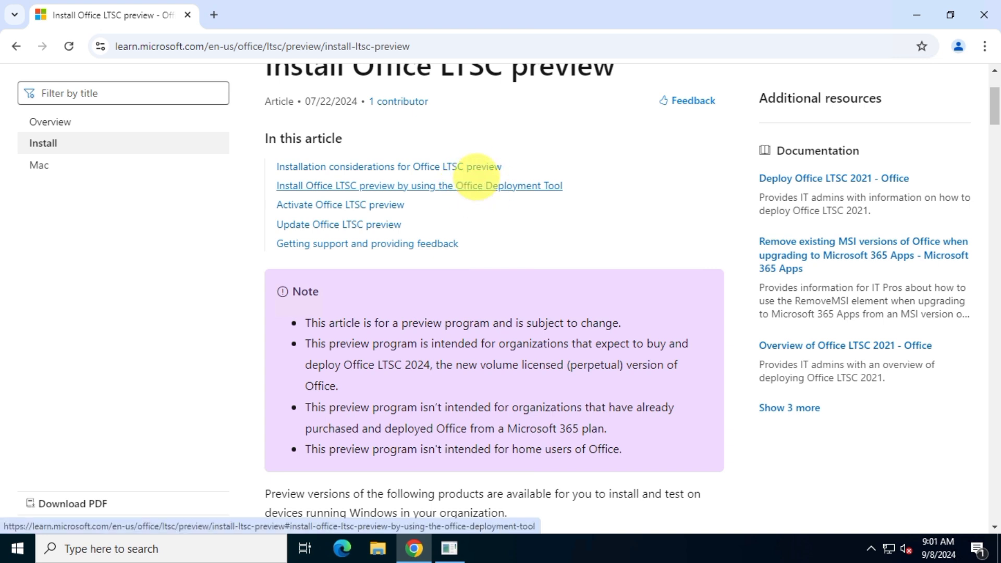
pyautogui.click(419, 186)
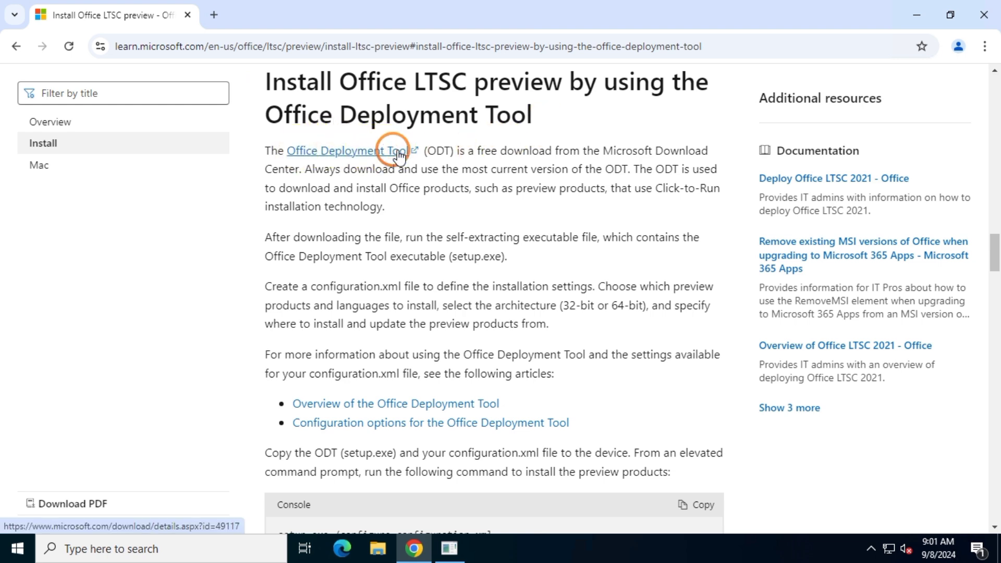
pyautogui.click(343, 150)
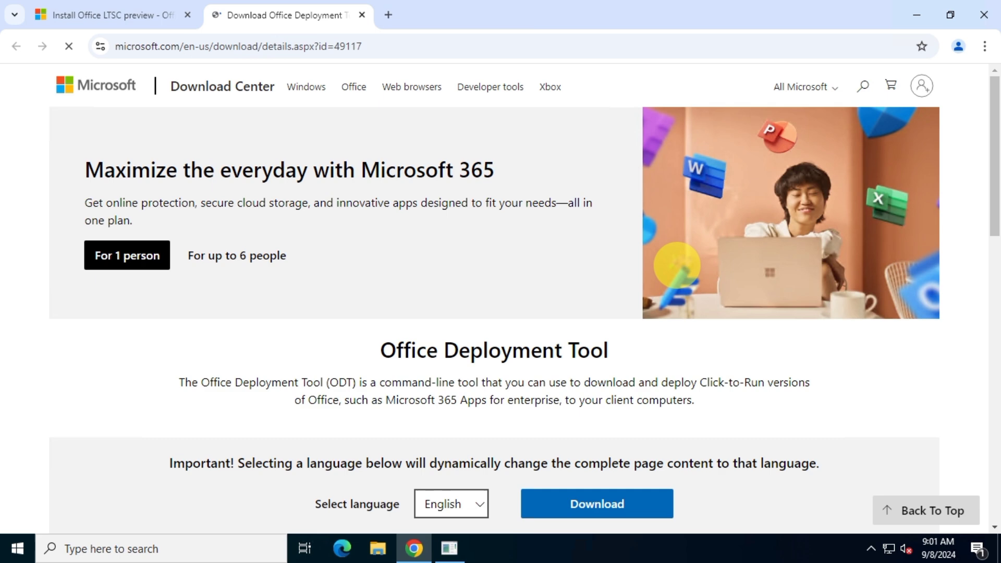
# Download the English Office Deployment Tool installer from the Download Center page.
pyautogui.scroll(-3)
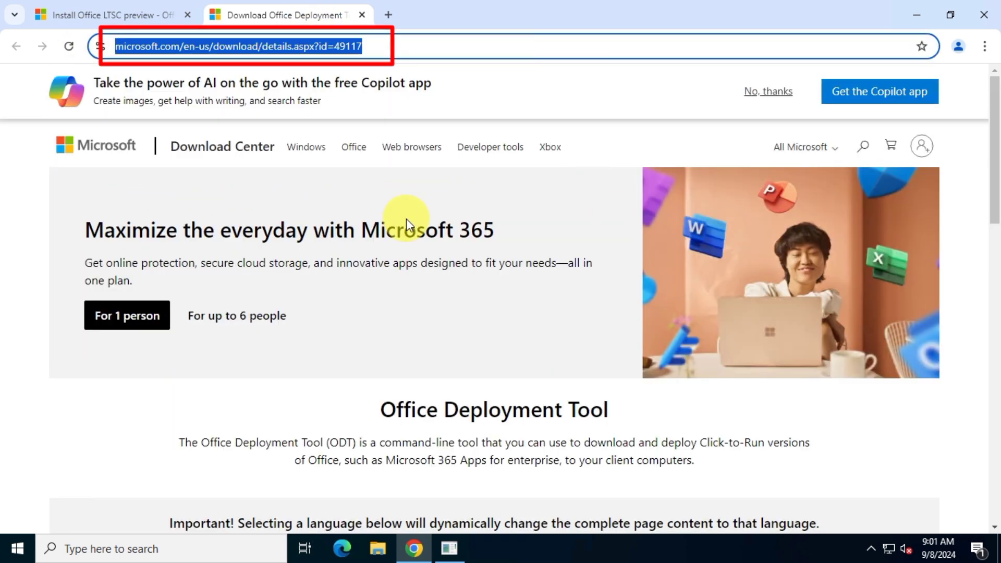
pyautogui.scroll(-3)
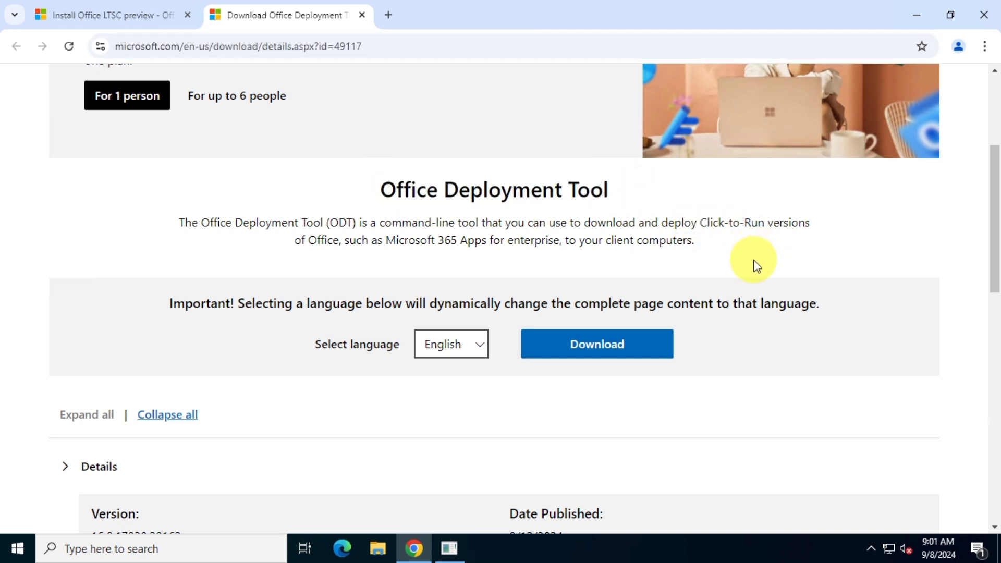
pyautogui.doubleClick(357, 344)
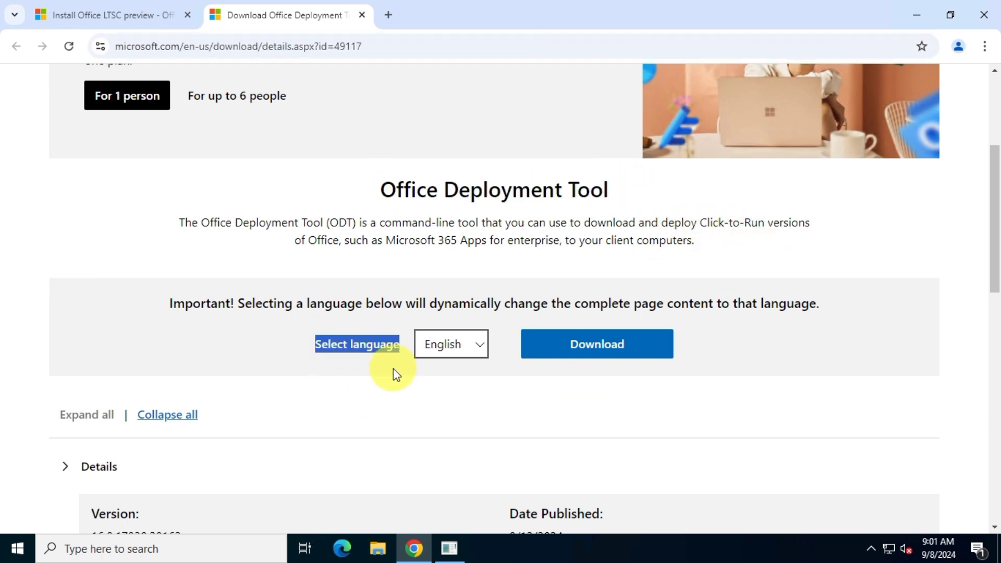
pyautogui.moveTo(644, 344)
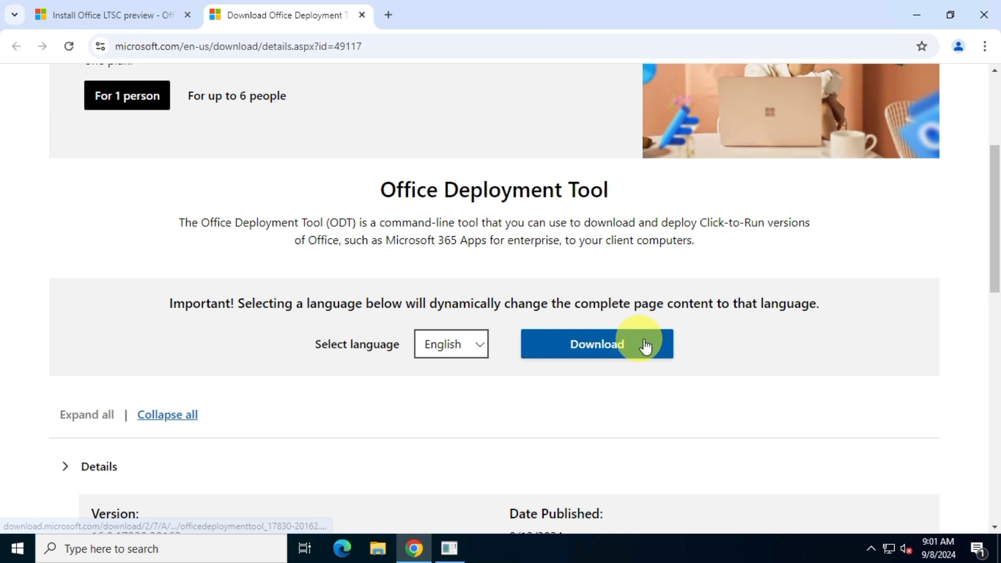
pyautogui.click(597, 344)
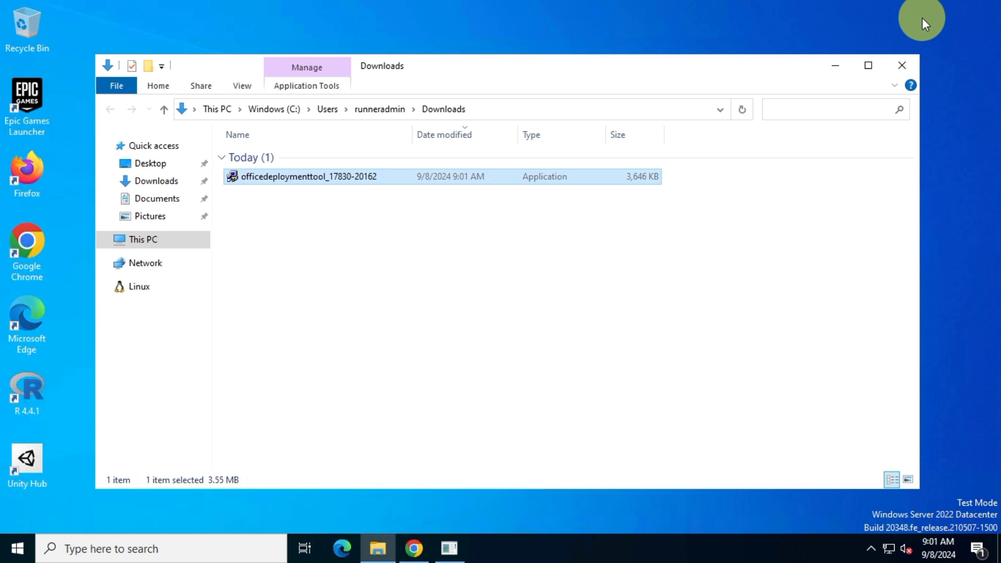
pyautogui.moveTo(695, 258)
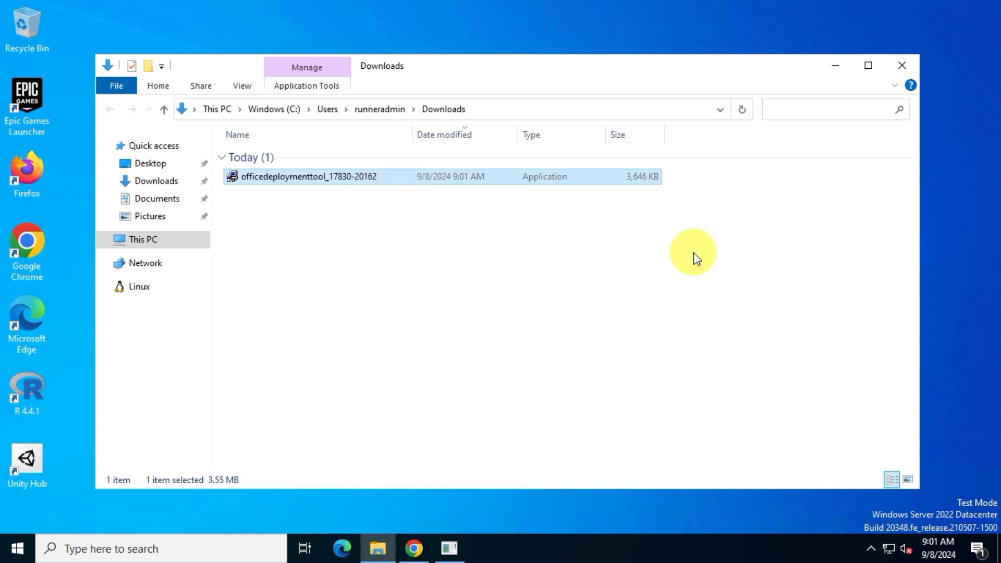
pyautogui.rightClick(693, 251)
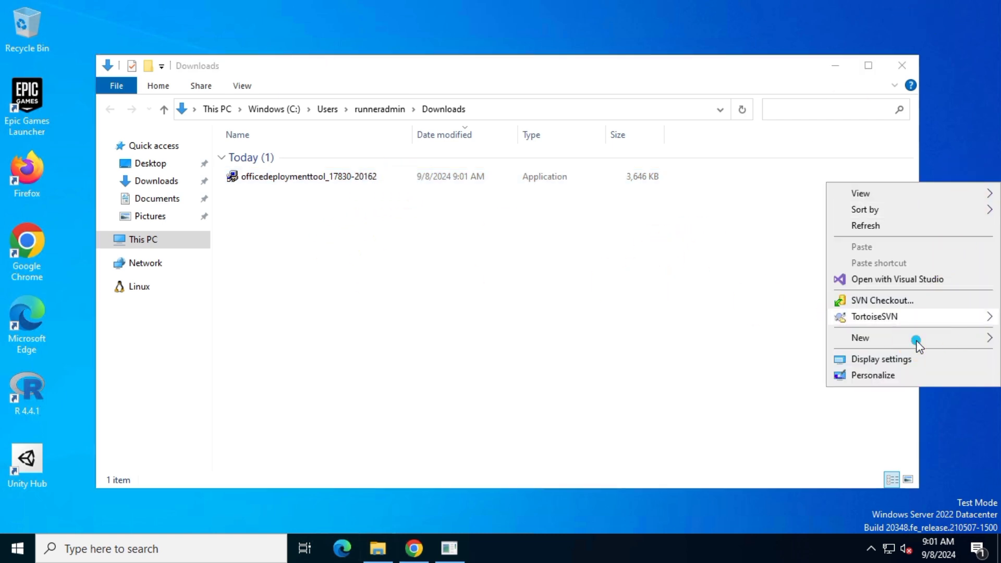
pyautogui.click(861, 337)
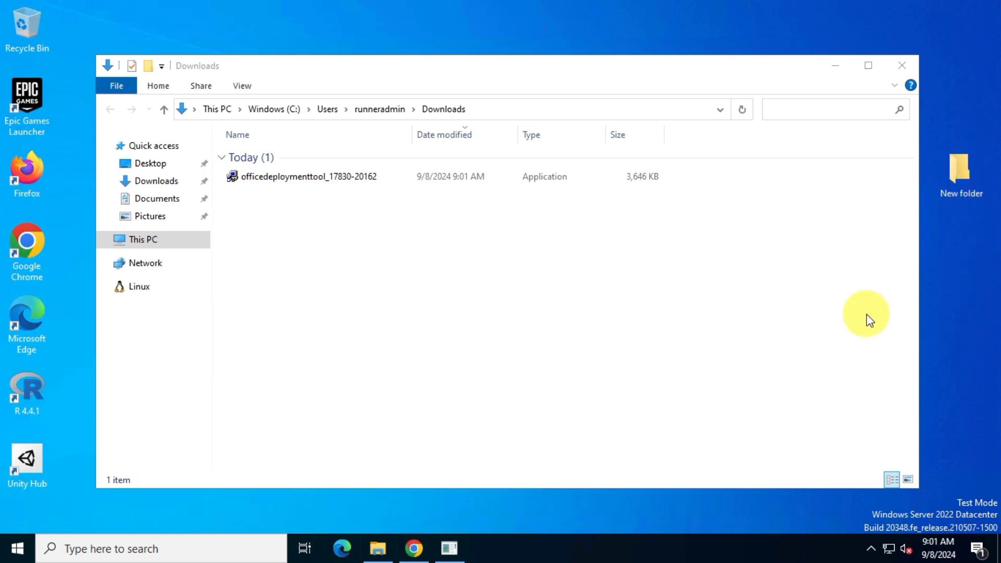
pyautogui.rightClick(307, 177)
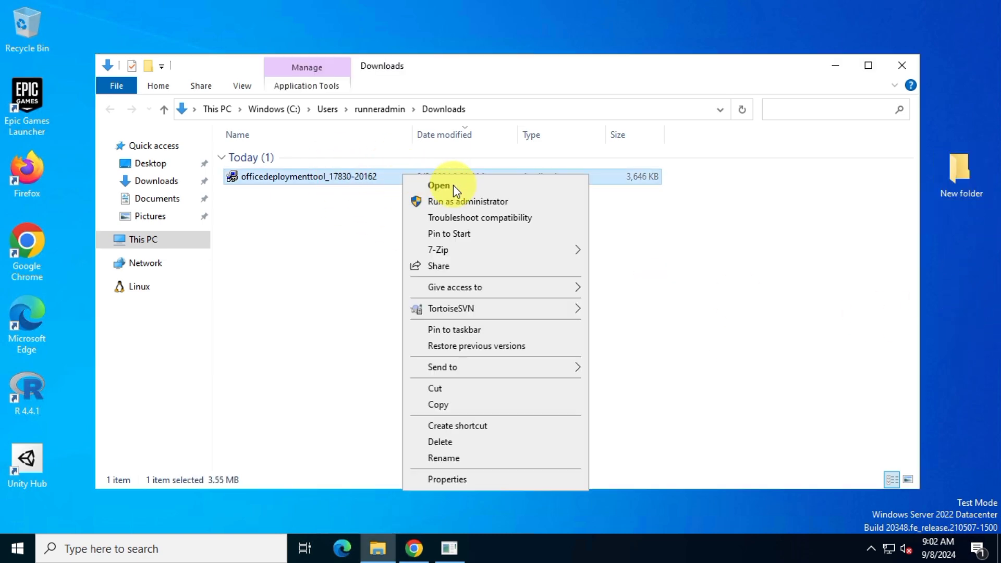
# Run the deployment tool package and accept the Microsoft Software License Terms.
pyautogui.click(439, 185)
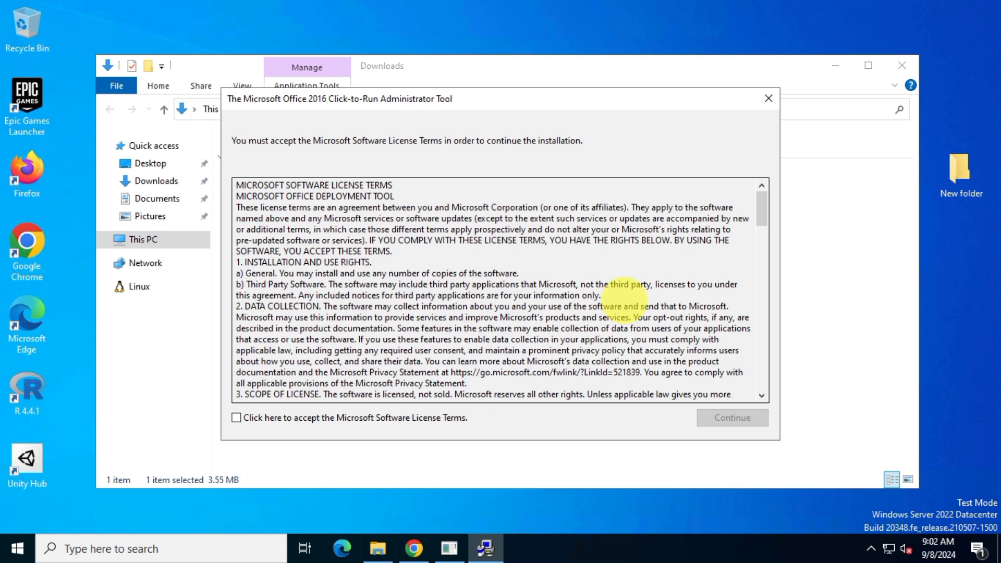
pyautogui.click(236, 419)
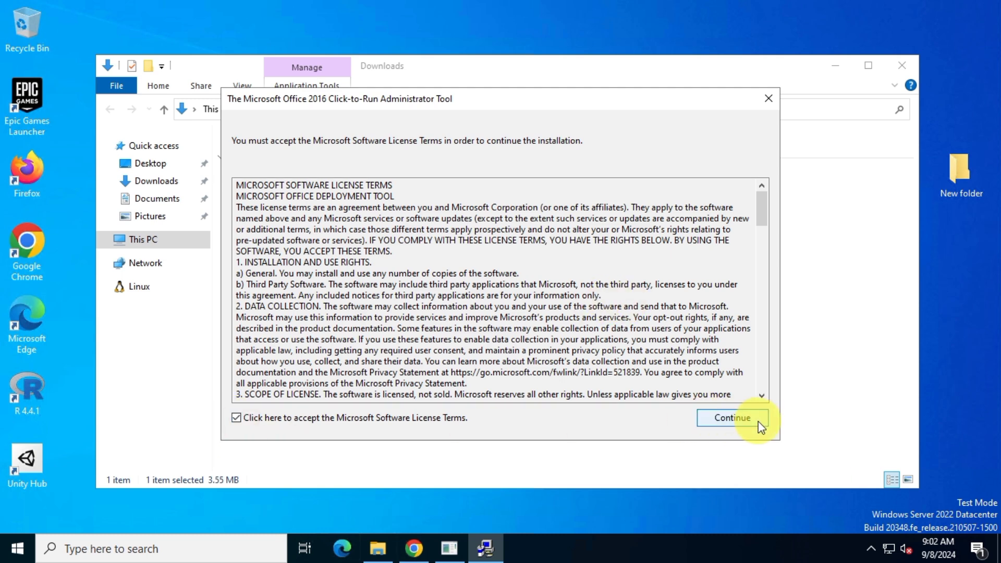
pyautogui.click(731, 418)
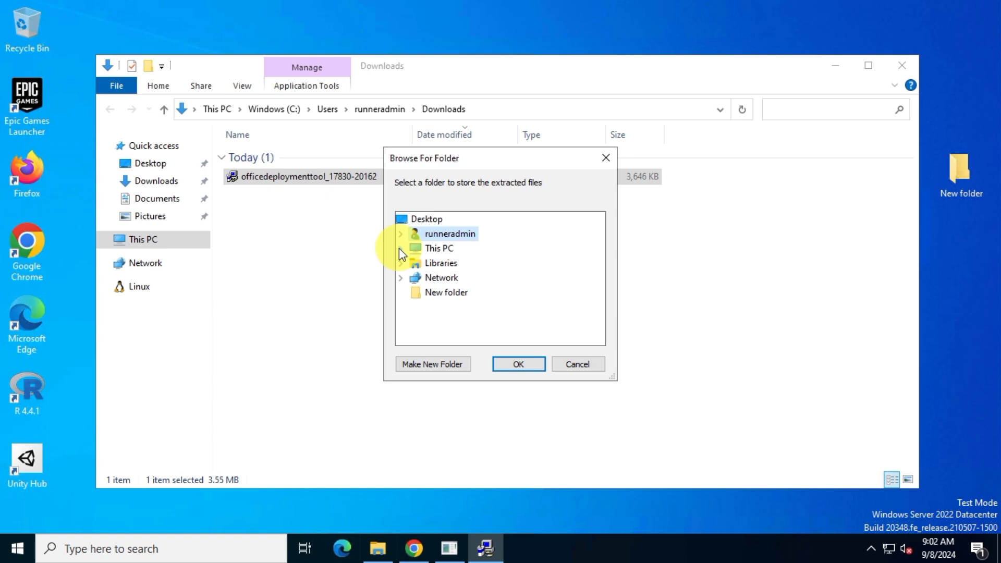
# Extract setup and the sample configuration into This PC > Desktop > New folder.
pyautogui.click(400, 248)
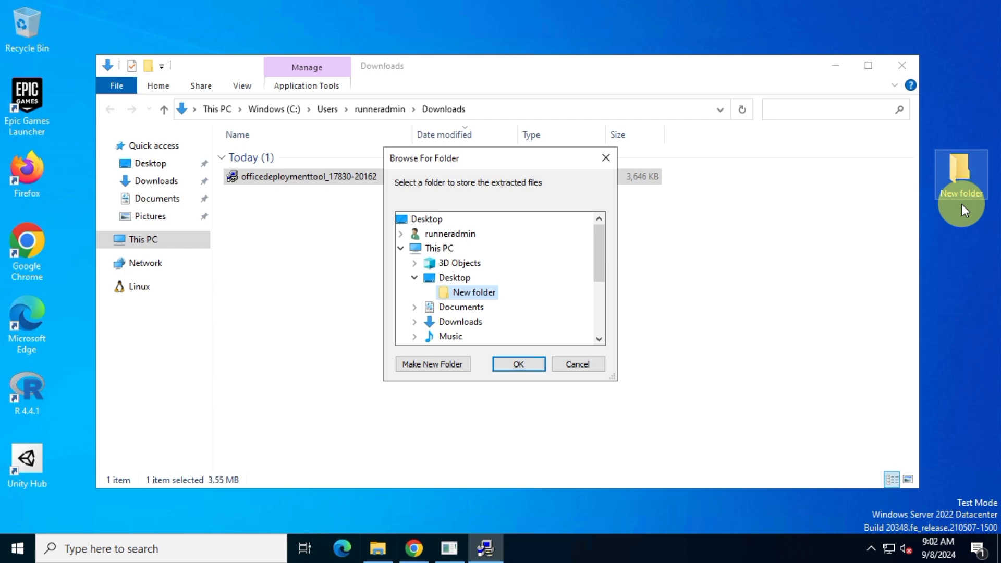
pyautogui.click(517, 364)
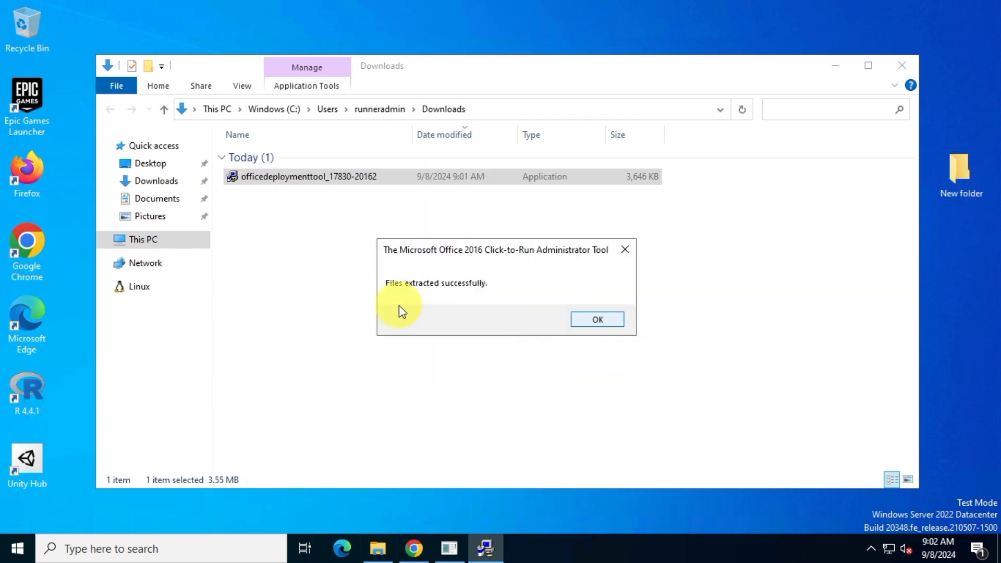
pyautogui.click(595, 320)
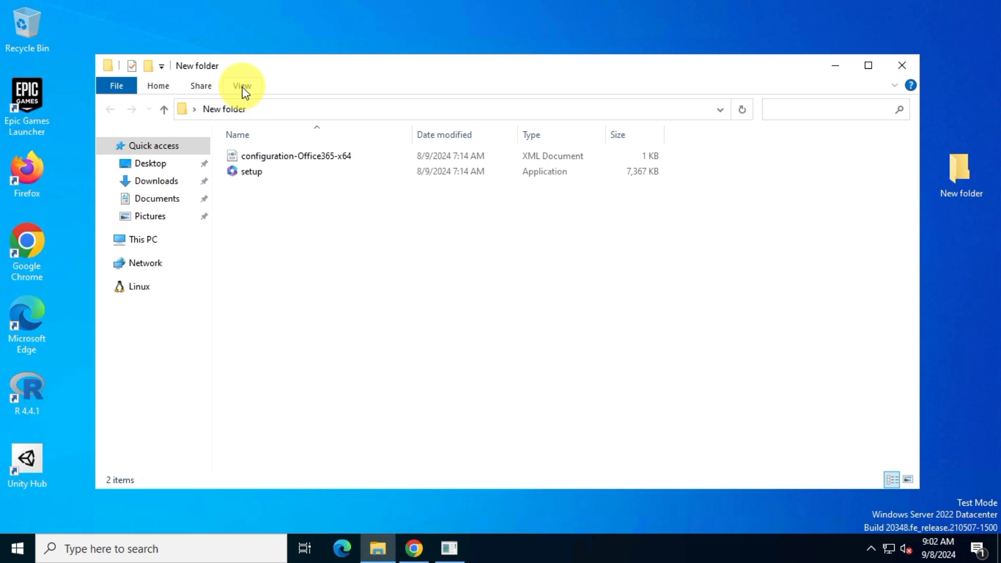
pyautogui.click(241, 85)
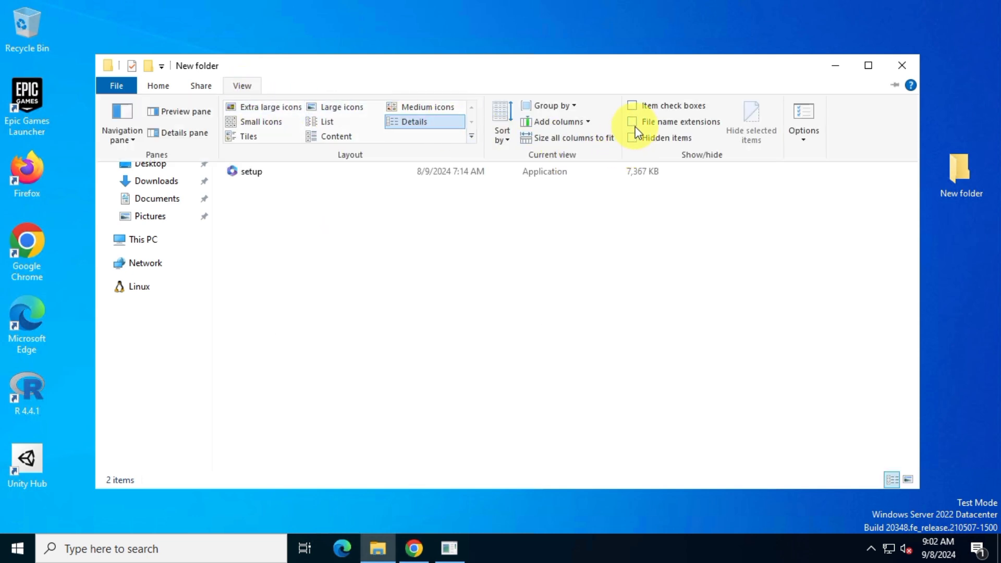
pyautogui.moveTo(631, 122)
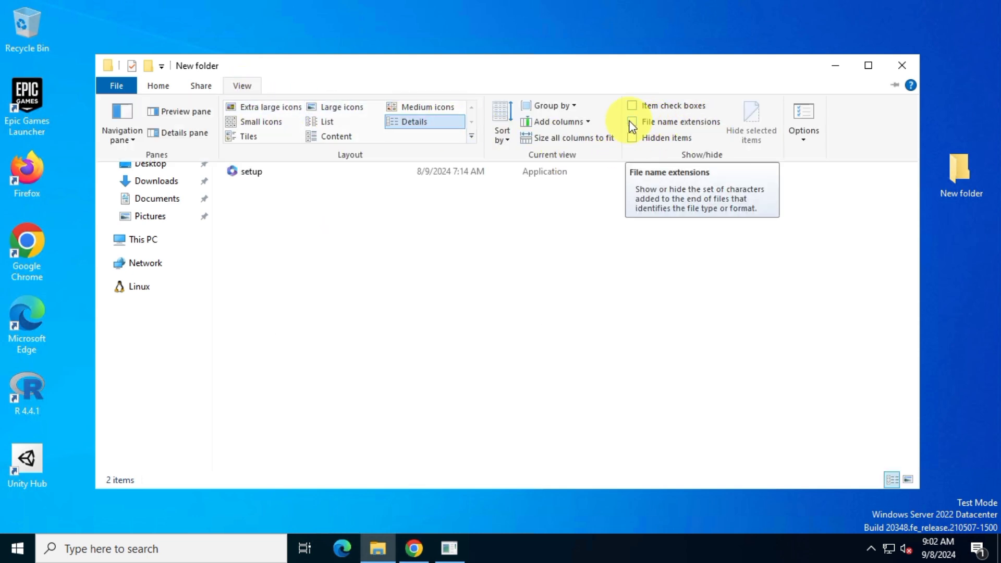
# Show file name extensions and delete configuration-Office365-x64.xml, leaving only setup.exe.
pyautogui.click(632, 122)
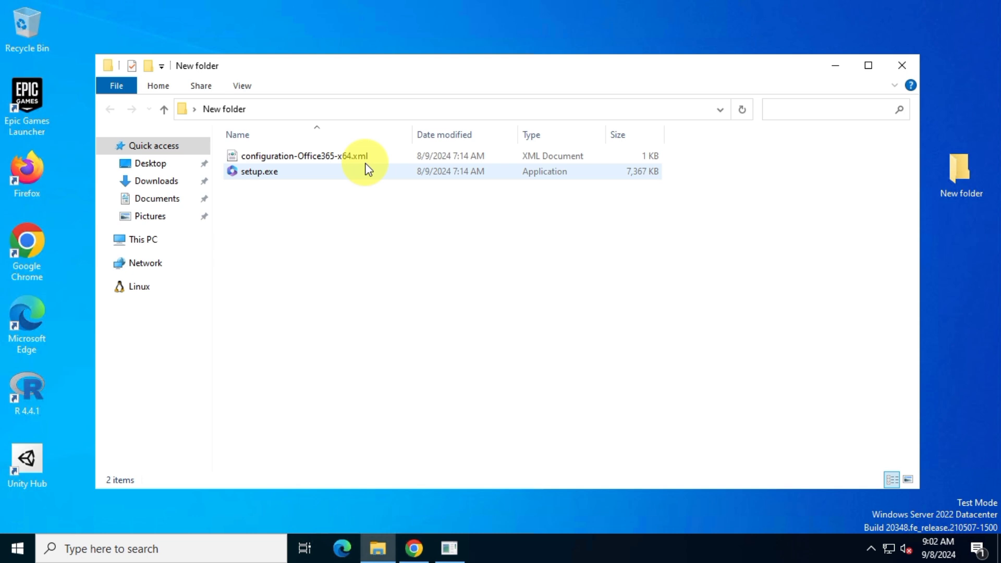
pyautogui.click(304, 156)
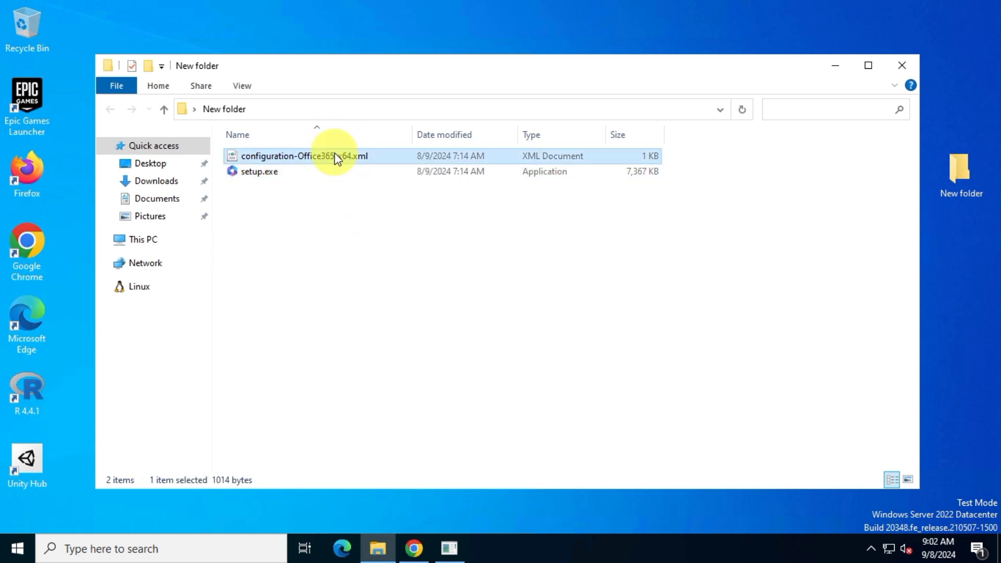
pyautogui.rightClick(304, 156)
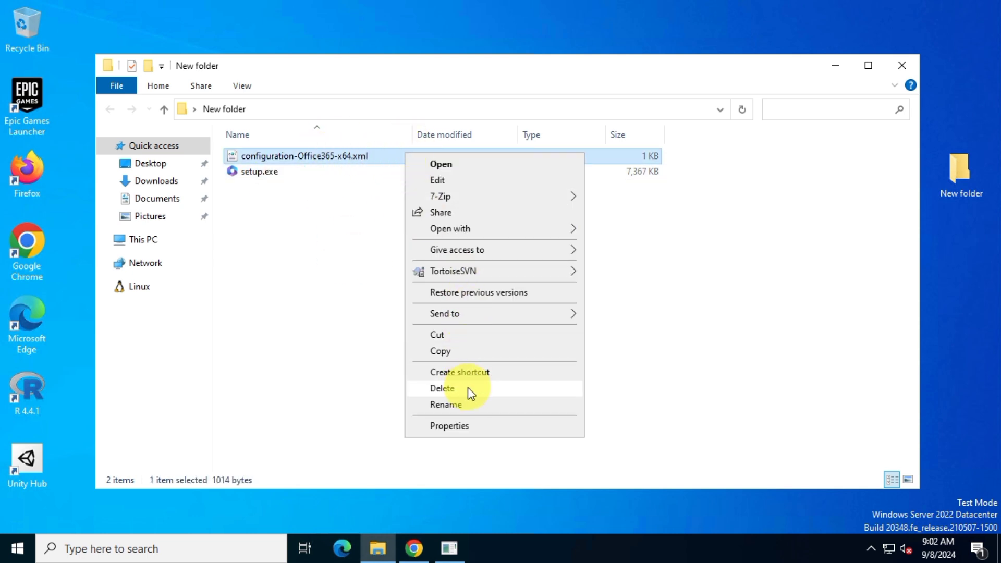
pyautogui.click(441, 388)
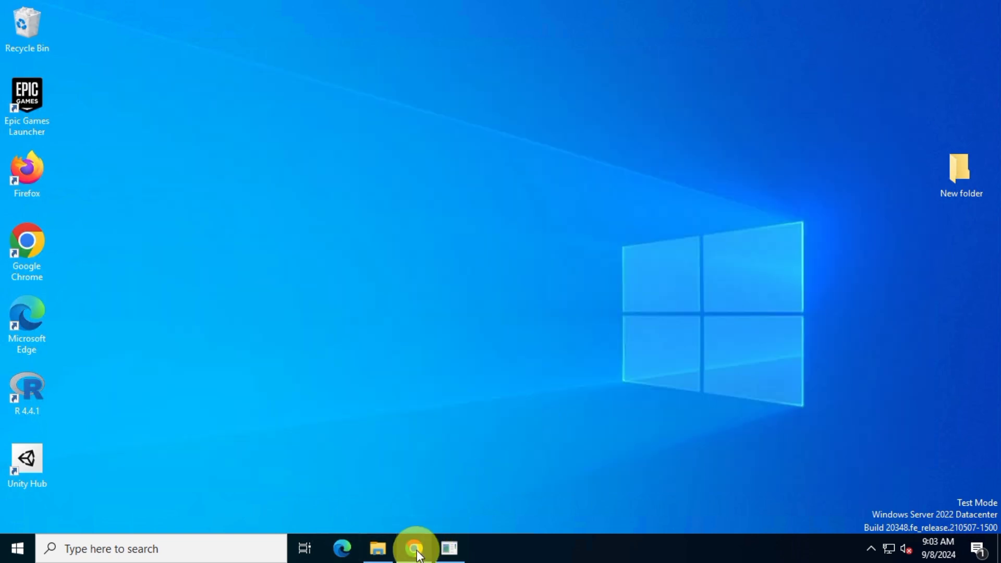
# Scroll the Office LTSC install guide to the example configuration.xml for the 64-bit 2024 products.
pyautogui.click(415, 548)
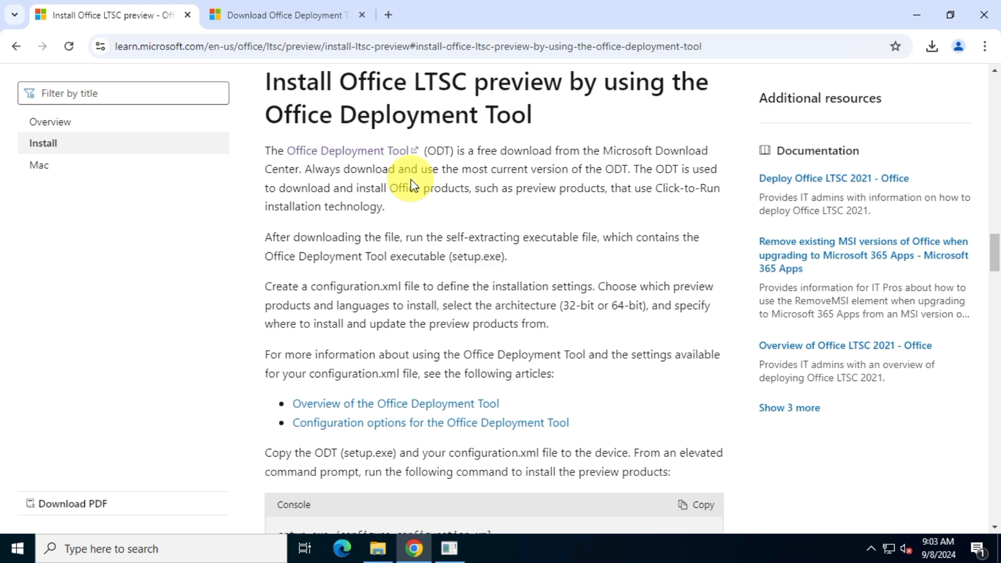
pyautogui.scroll(-3)
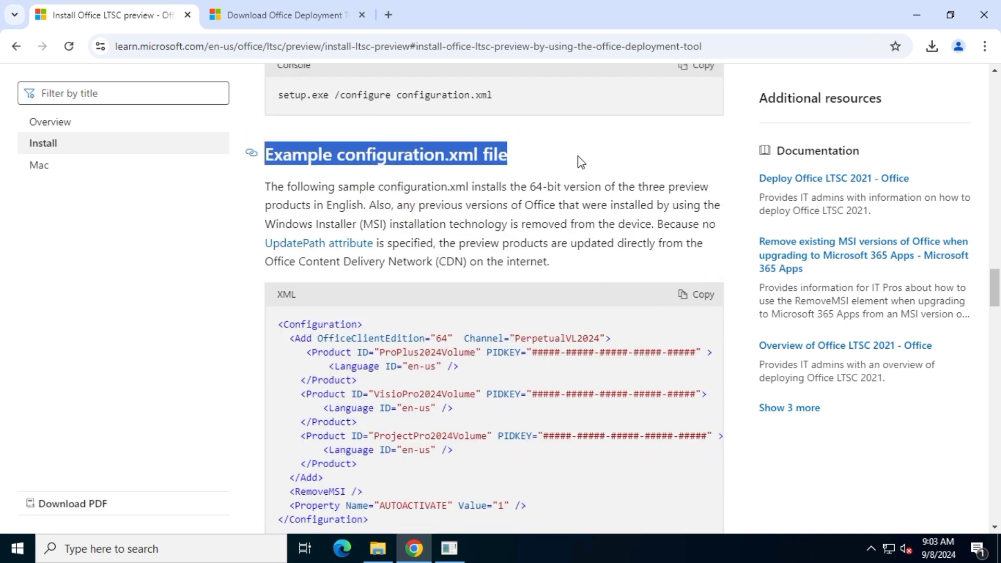
pyautogui.scroll(-3)
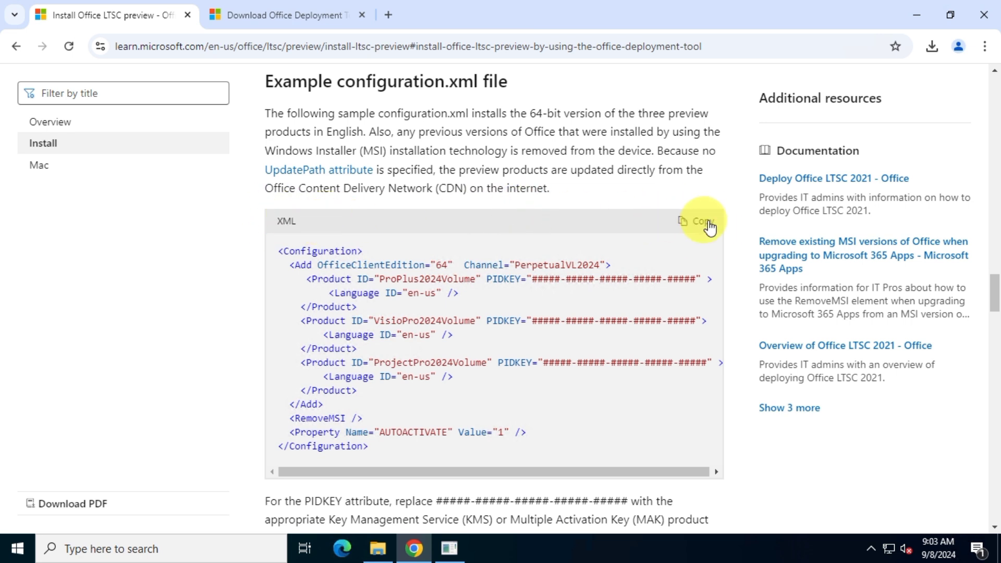
pyautogui.moveTo(677, 233)
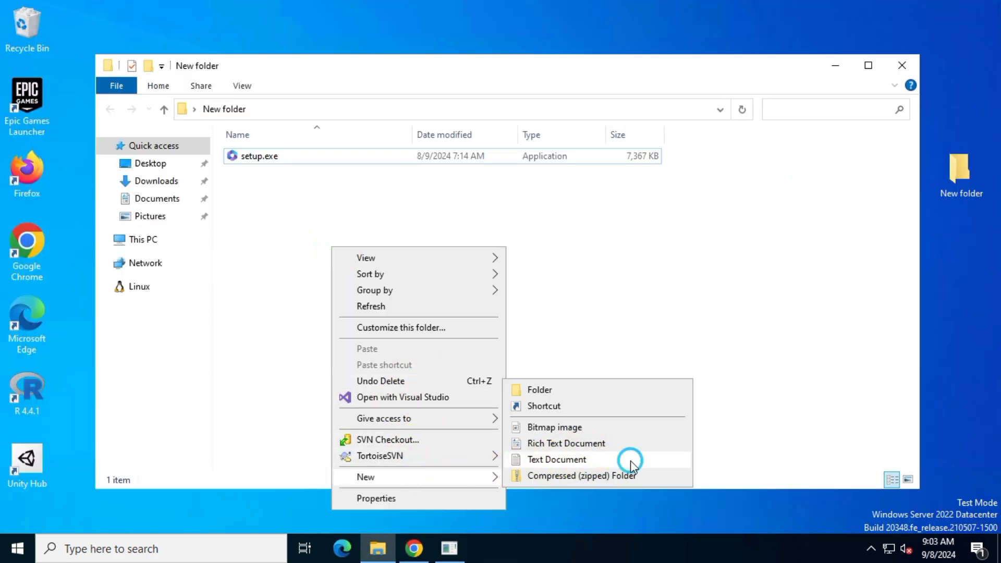
# Create a new text document in New folder beside setup.exe for the configuration XML.
pyautogui.click(556, 458)
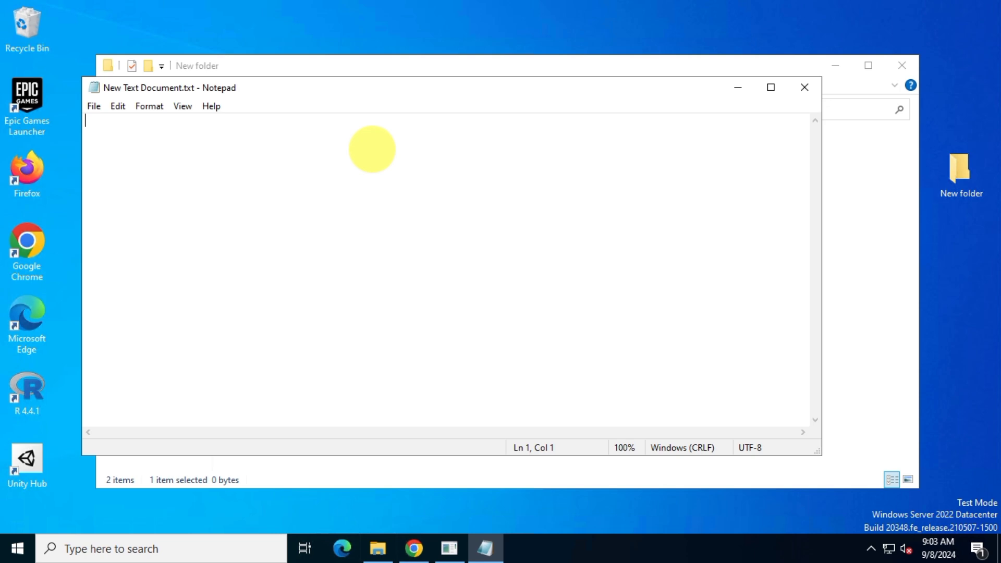
pyautogui.moveTo(442, 220)
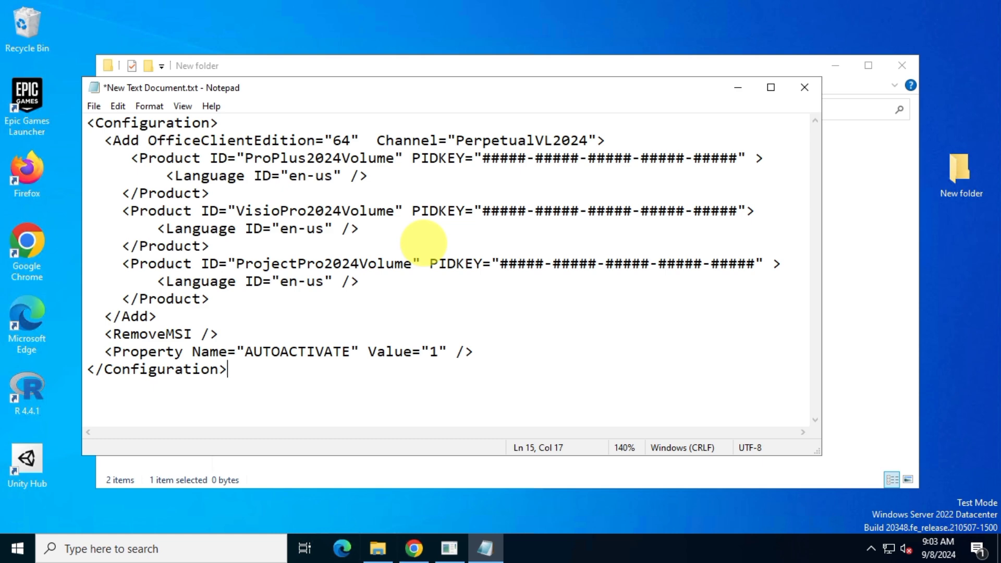
pyautogui.moveTo(297, 140)
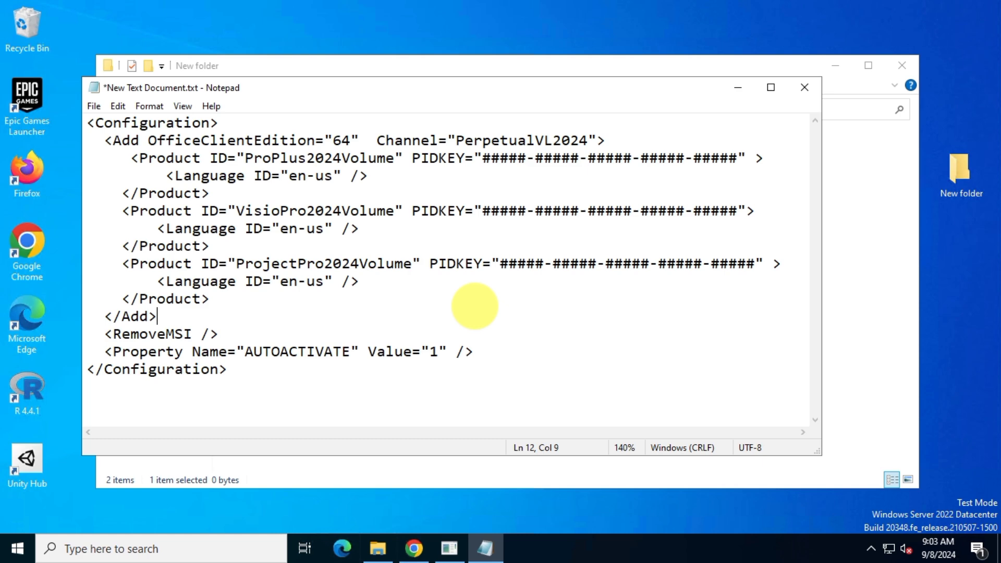
pyautogui.moveTo(467, 162)
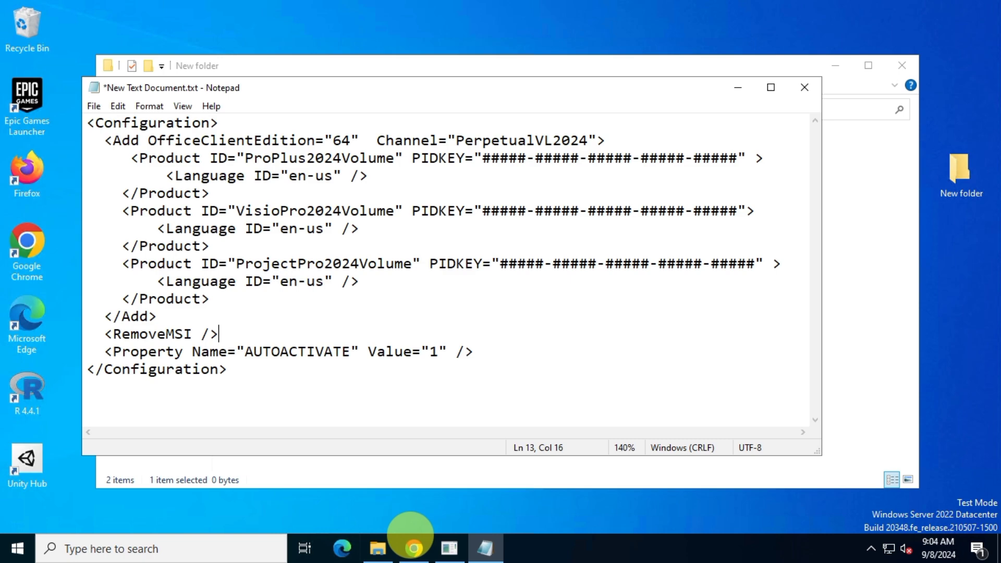
# Scroll to the 'Use MAK to activate' key table and copy the 2024 MAK keys into the ProPlus, Visio and Project PIDKEYs.
pyautogui.click(413, 548)
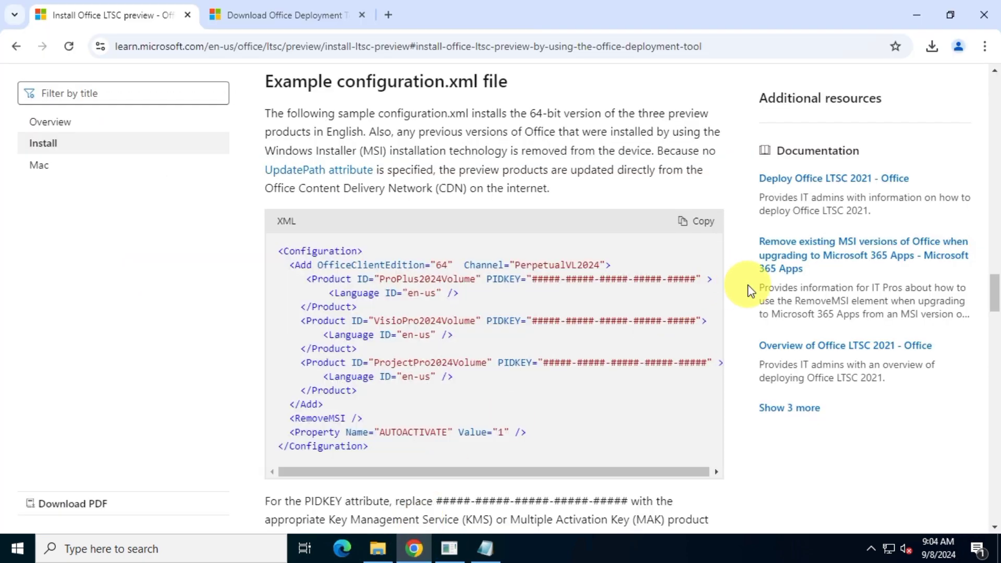
pyautogui.scroll(-3)
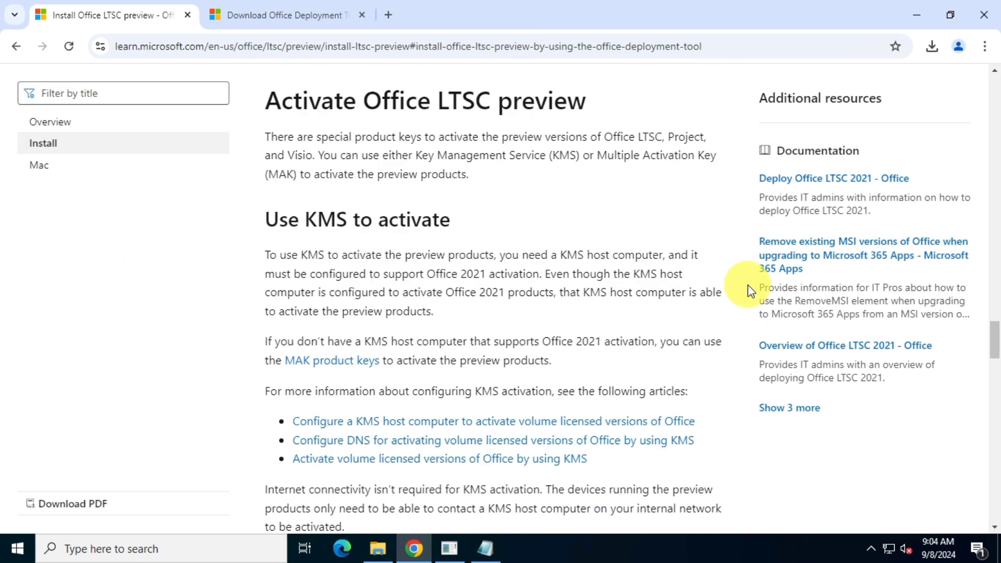
pyautogui.scroll(-3)
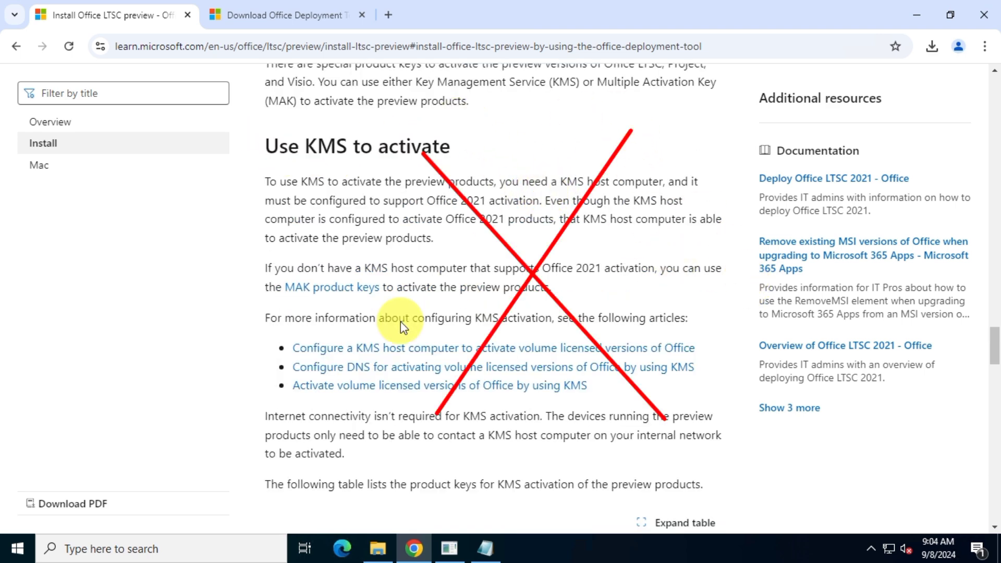
pyautogui.scroll(-3)
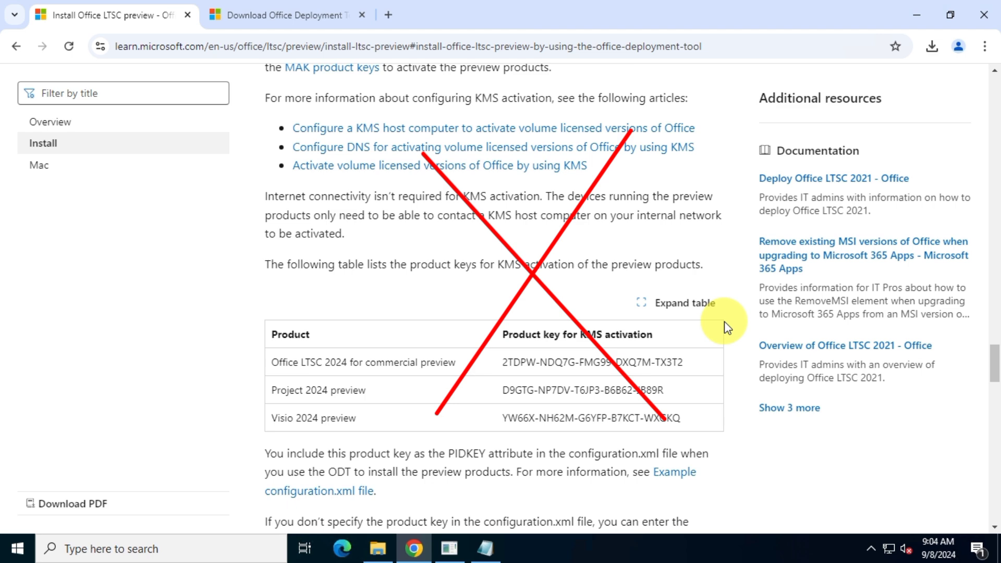
pyautogui.scroll(-3)
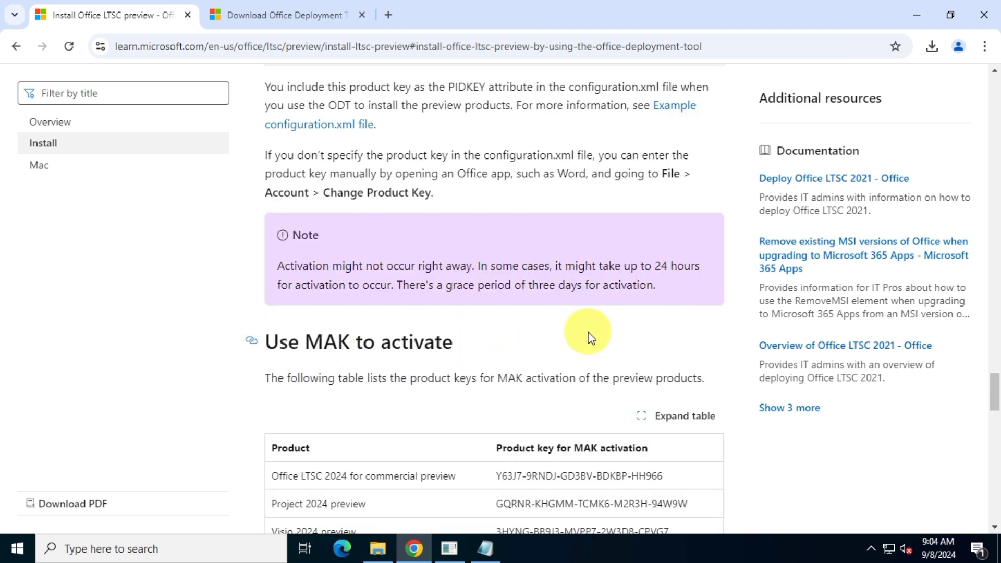
pyautogui.scroll(-3)
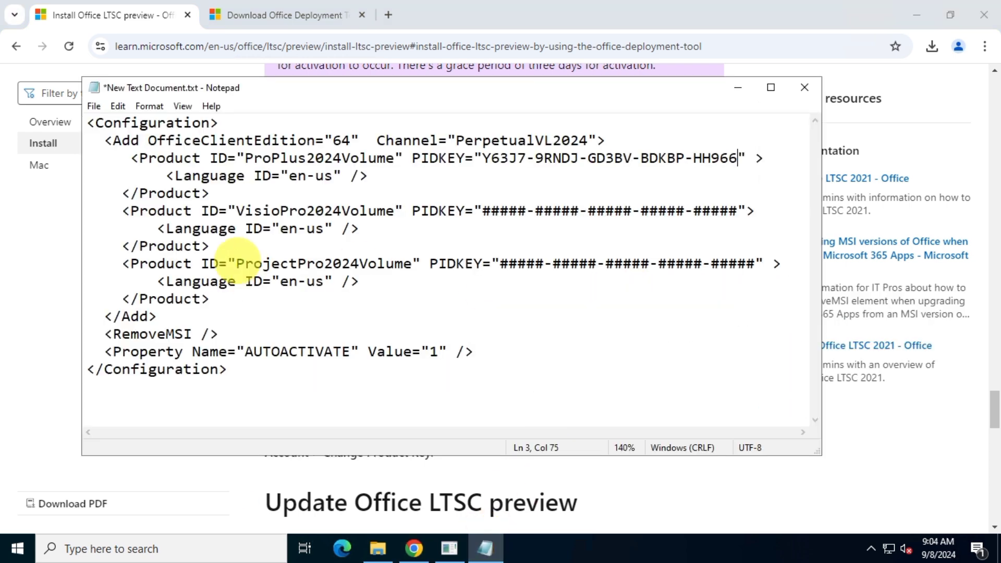
pyautogui.rightClick(625, 263)
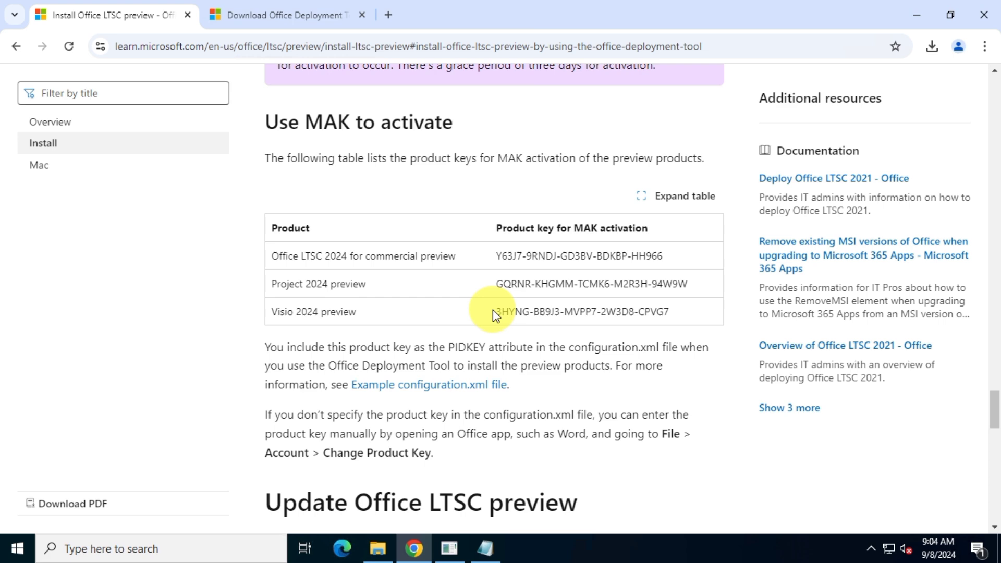
pyautogui.click(485, 548)
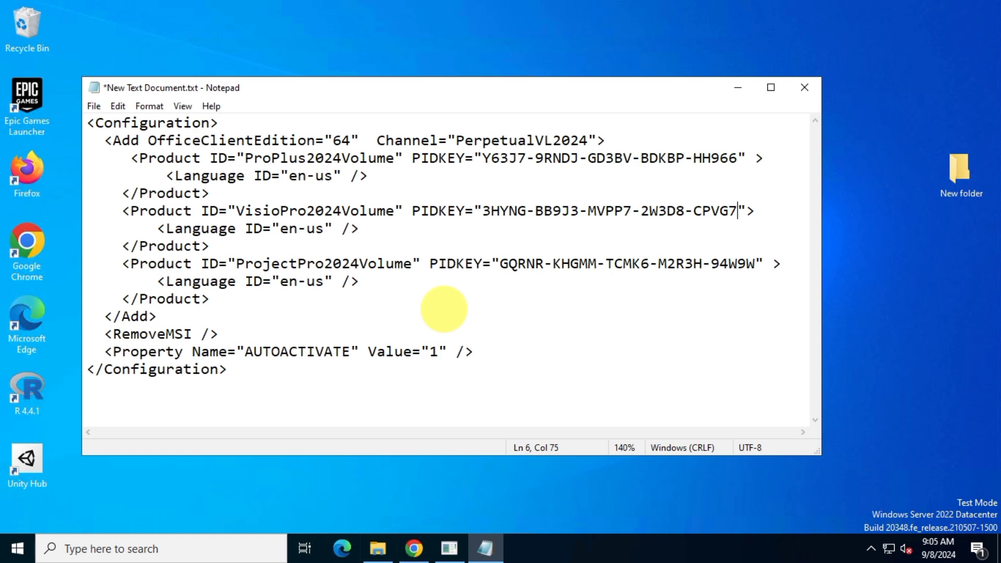
# Save the configuration as office2024.xml, type All Files, in Desktop > New folder.
pyautogui.press('ctrl+a')
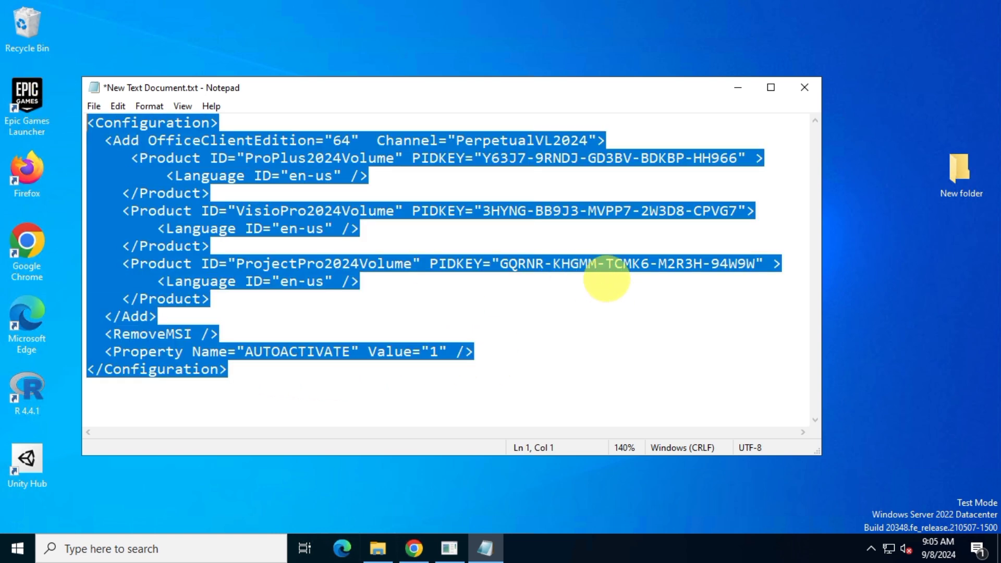
pyautogui.click(93, 106)
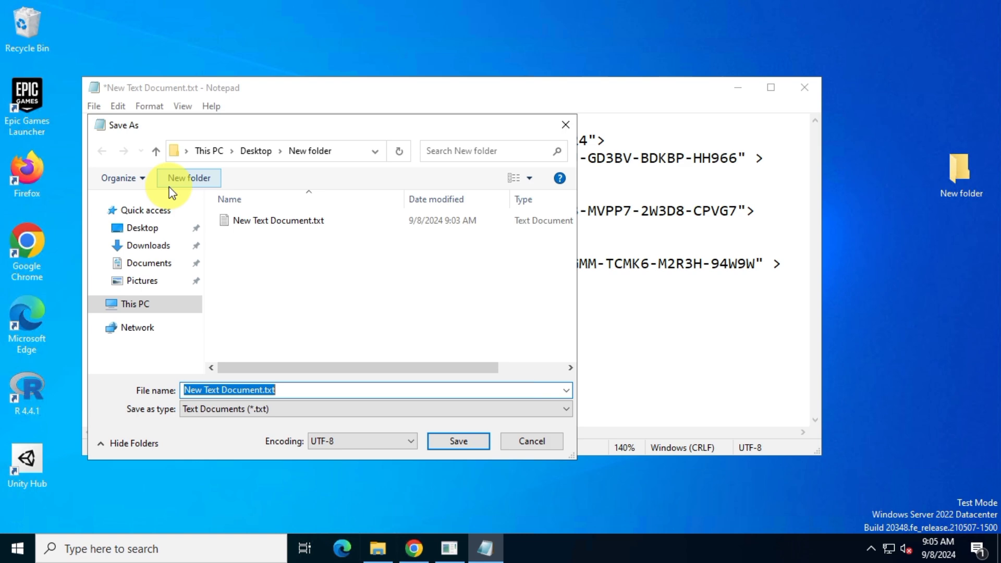
pyautogui.click(141, 228)
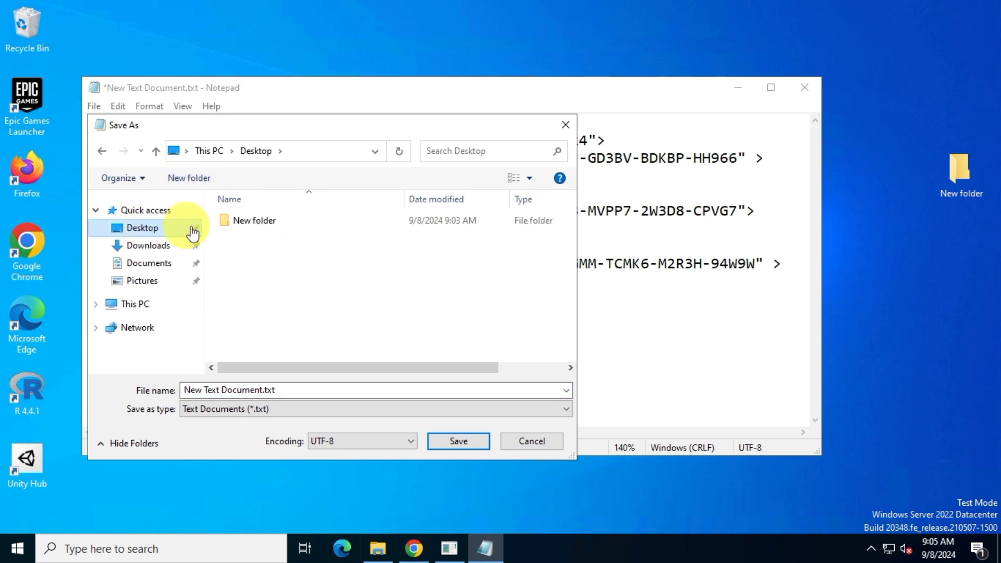
pyautogui.doubleClick(253, 220)
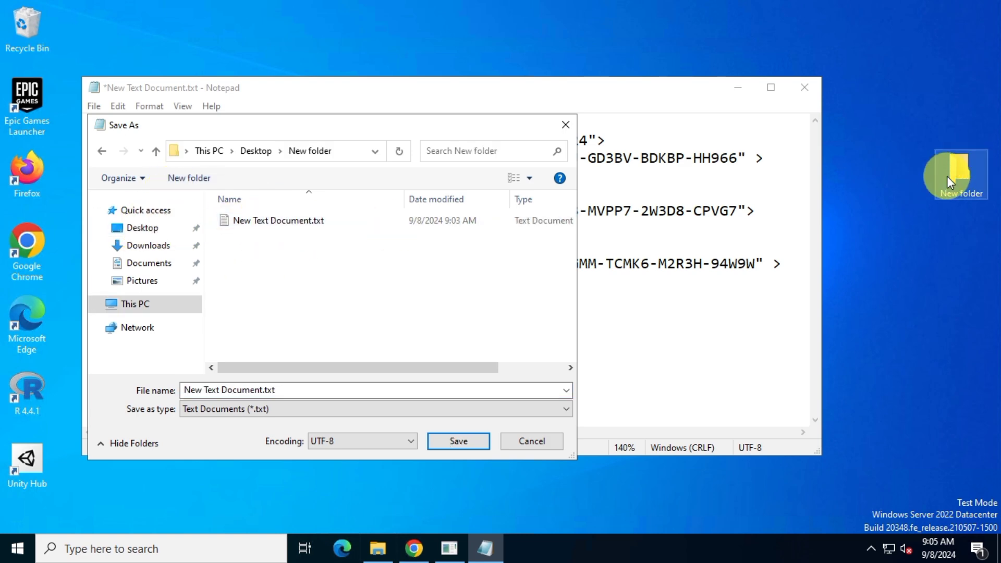
pyautogui.click(376, 409)
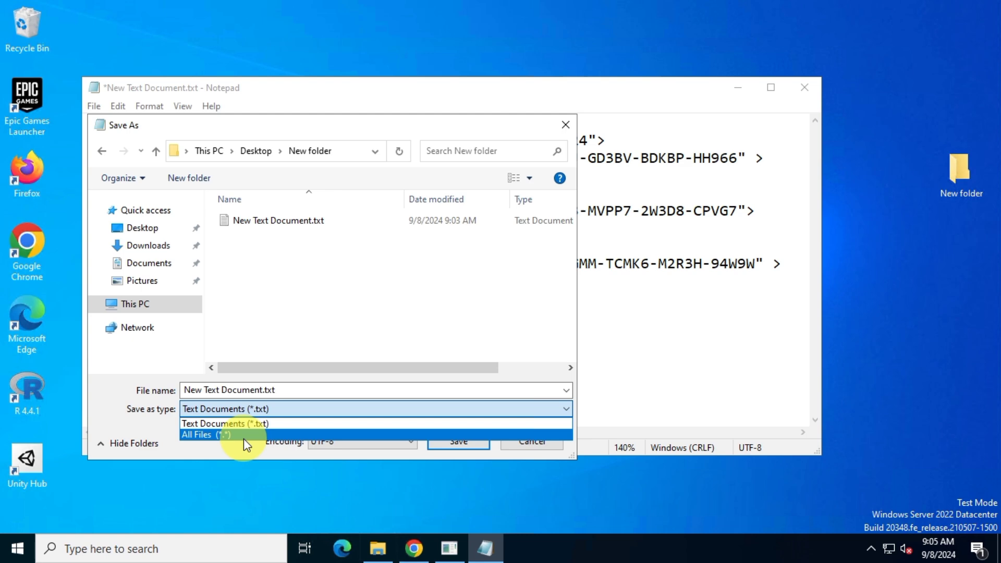
pyautogui.click(204, 434)
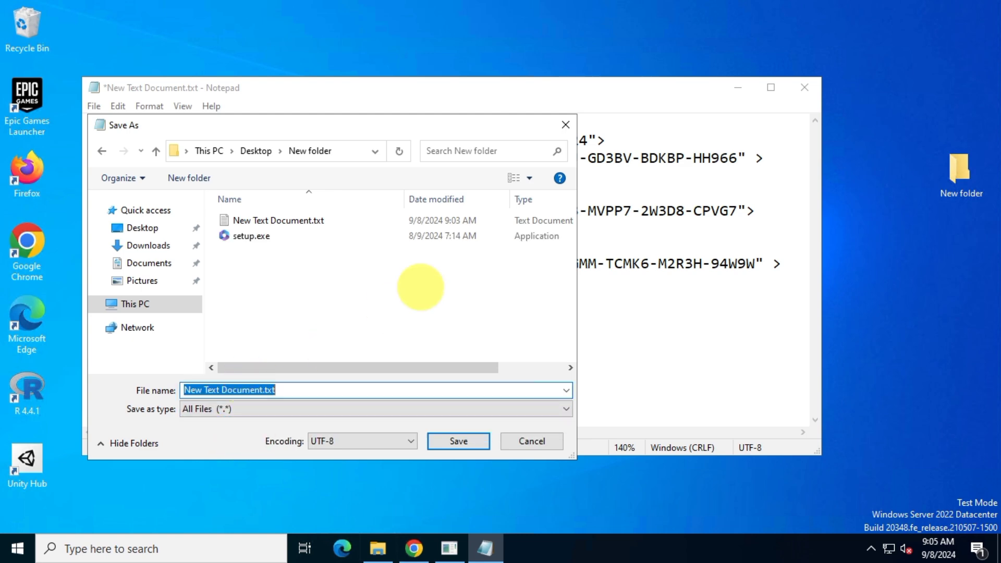
pyautogui.write('office')
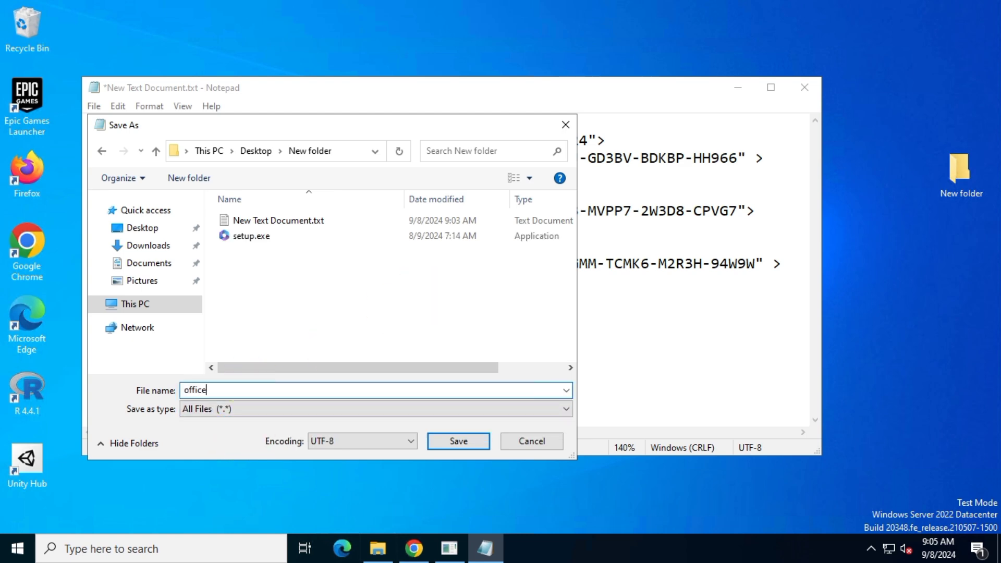
pyautogui.write('2024')
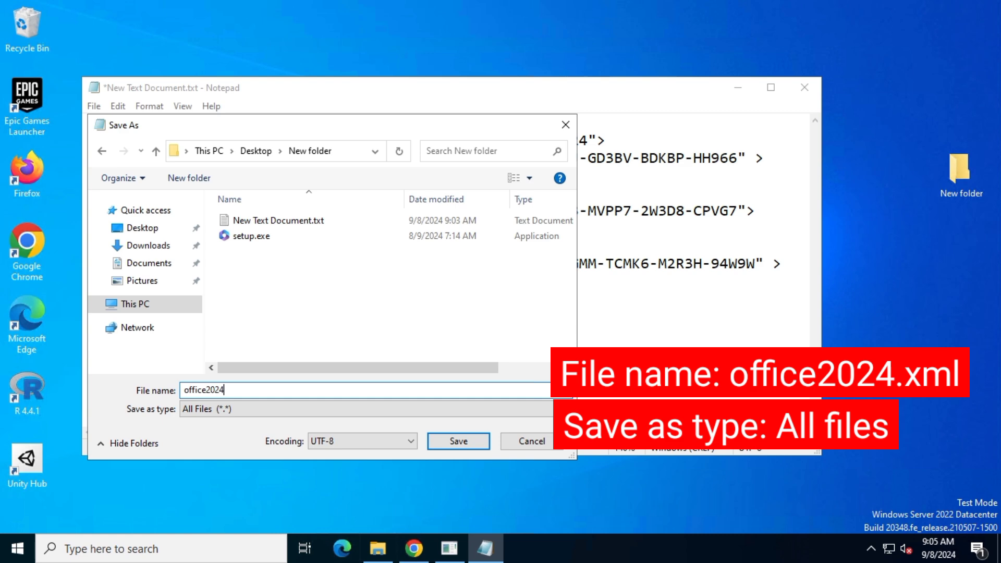
pyautogui.write('.xml')
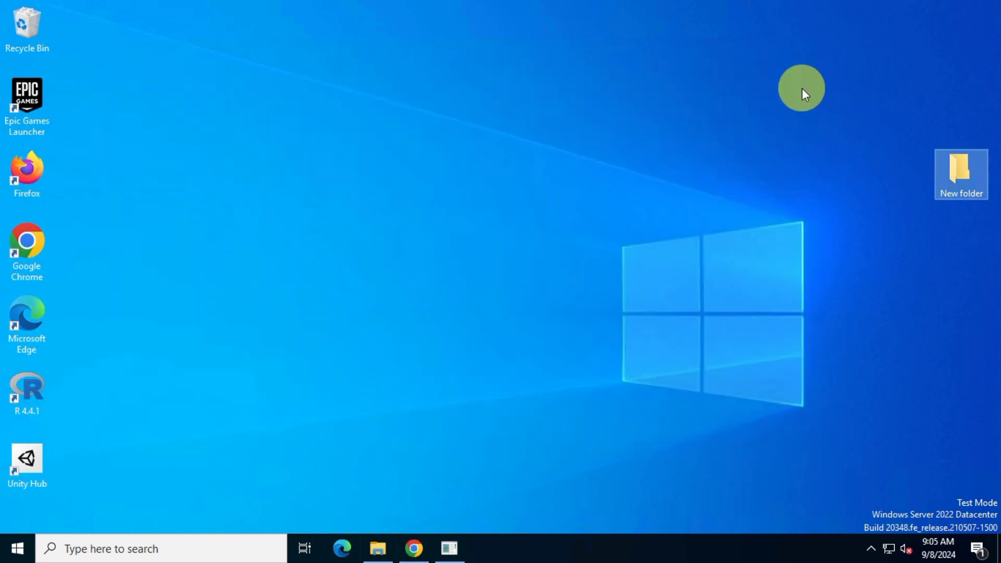
# Check that office2024.xml (1 KB XML) is saved beside setup.exe in the desktop's New folder.
pyautogui.doubleClick(960, 174)
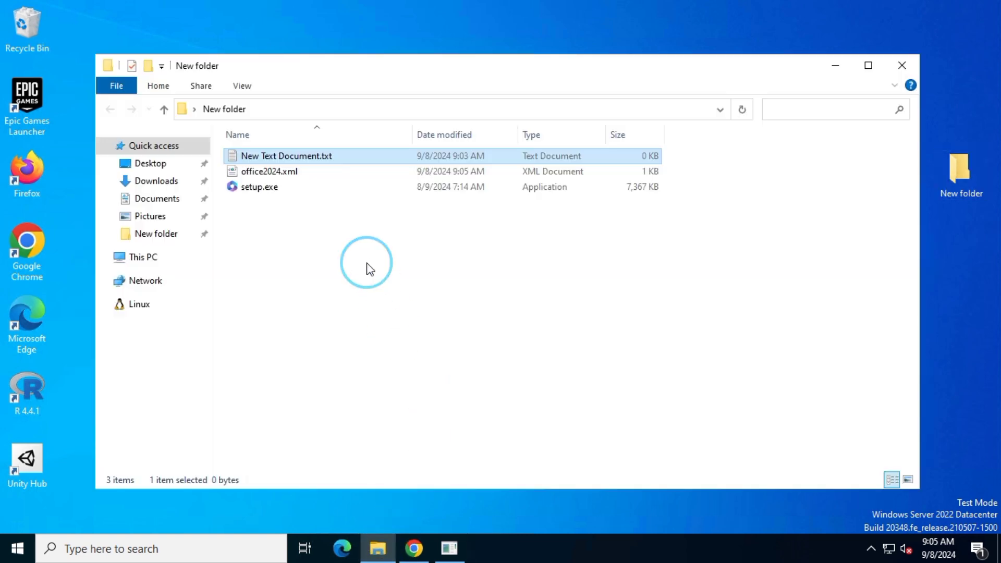
pyautogui.click(270, 171)
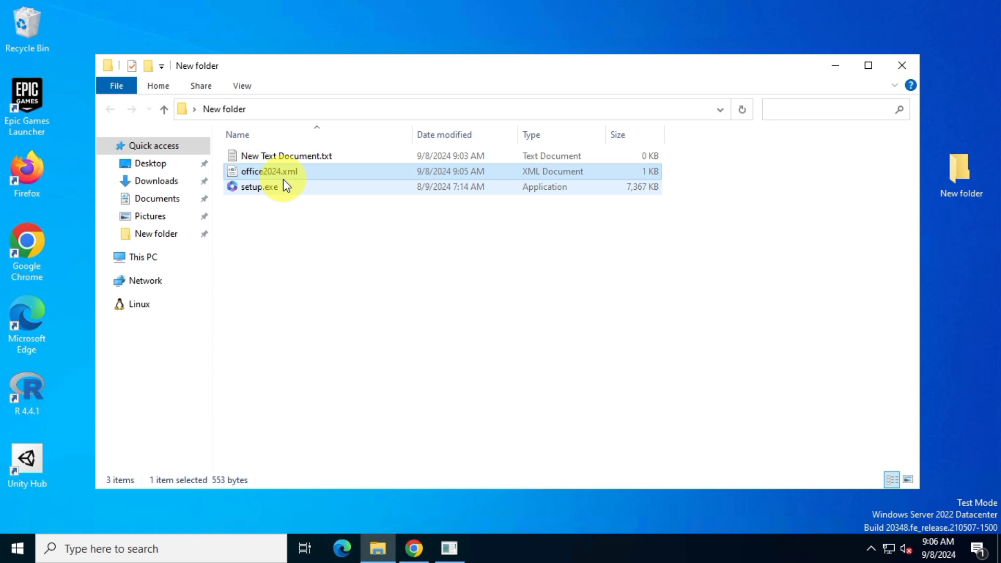
pyautogui.moveTo(760, 281)
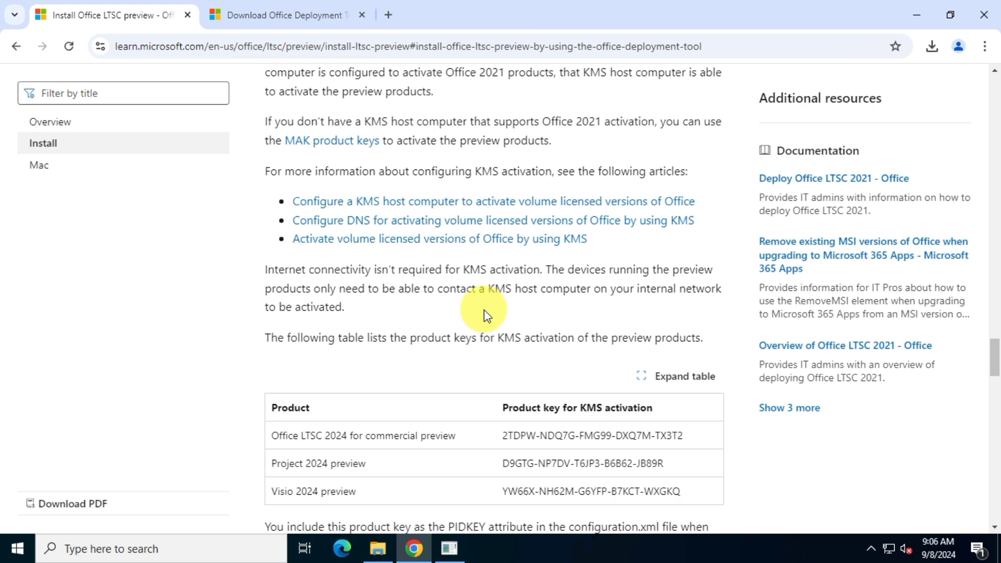
# Copy the 'setup.exe /configure configuration.xml' command from the article's Console block.
pyautogui.scroll(-3)
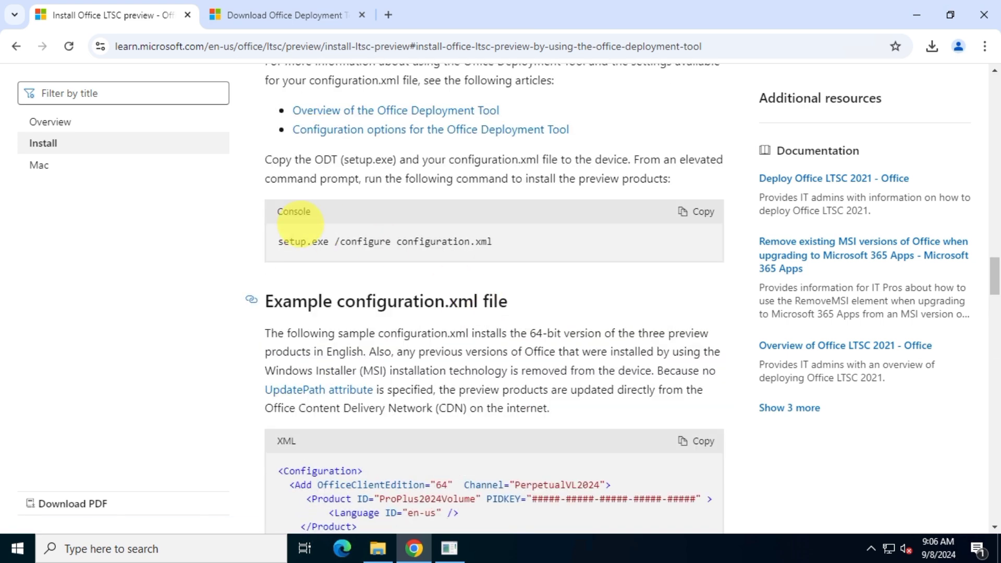
pyautogui.doubleClick(293, 211)
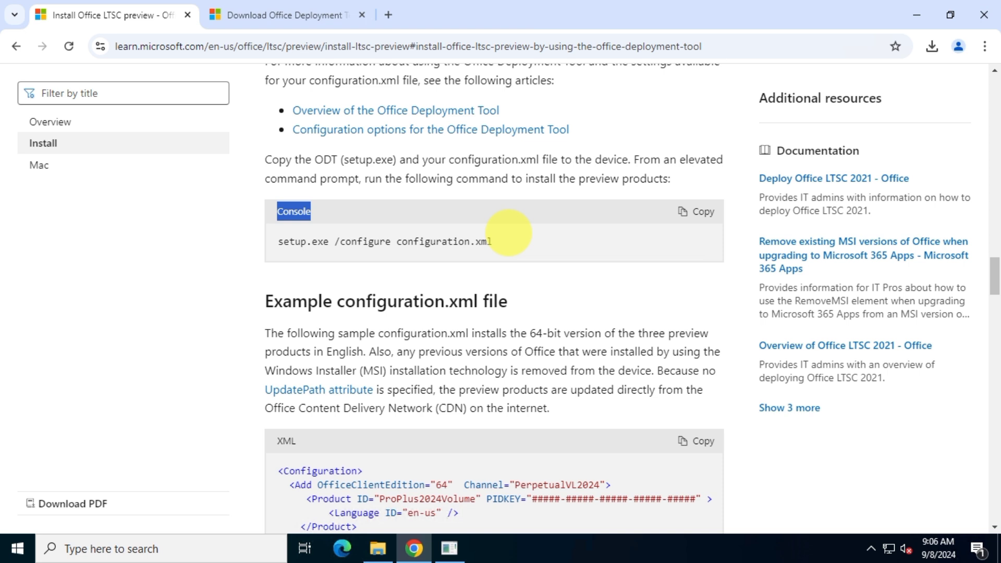
pyautogui.click(696, 211)
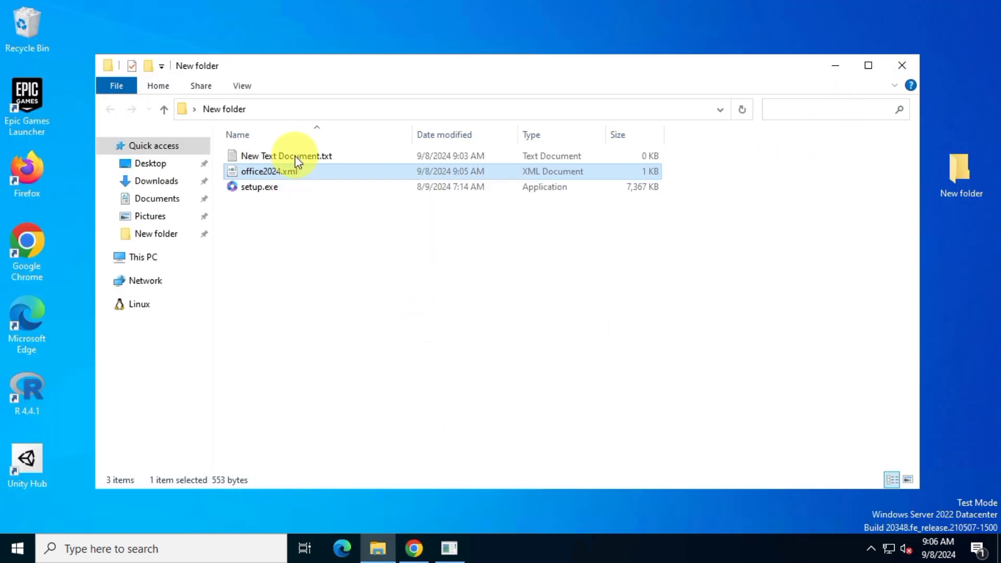
# Paste the command, edit it to 'setup.exe /configure office2024.xml', select it all and minimise Notepad.
pyautogui.rightClick(422, 223)
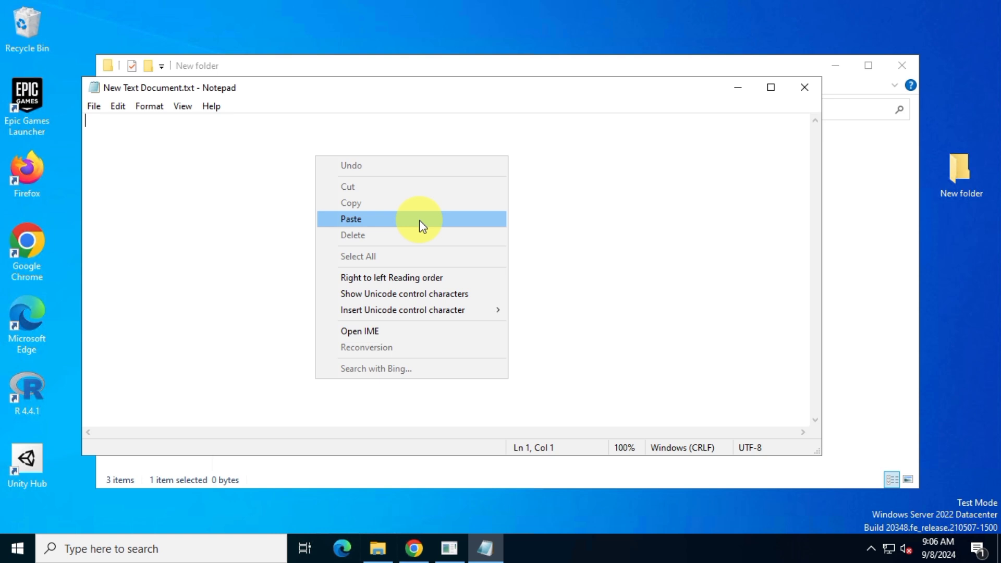
pyautogui.click(350, 219)
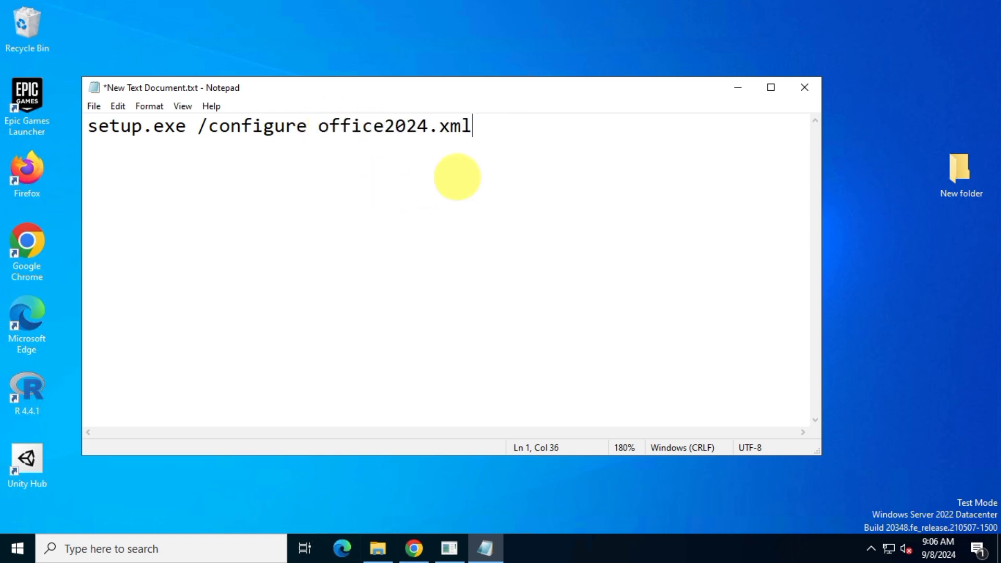
pyautogui.press('ctrl+a')
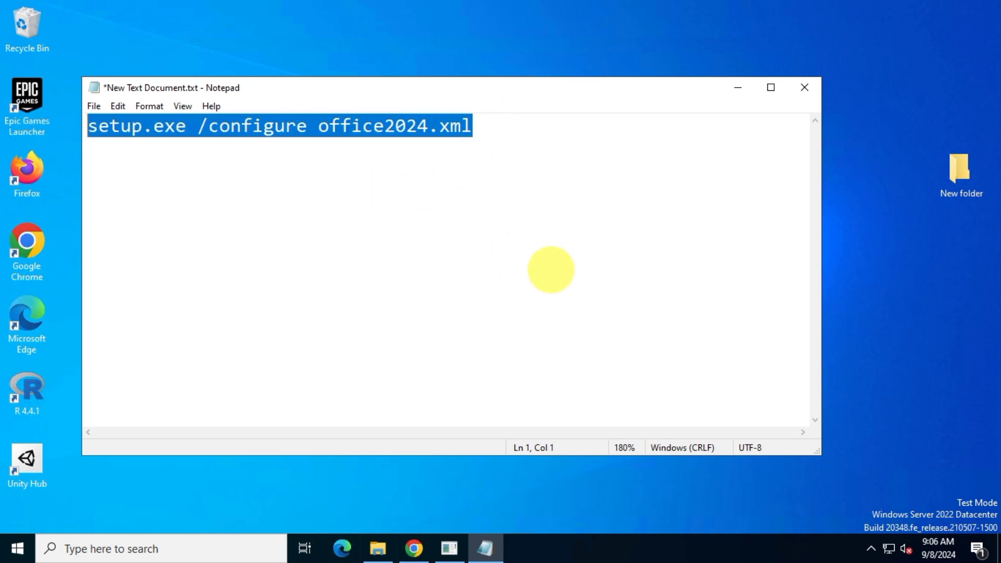
pyautogui.moveTo(739, 87)
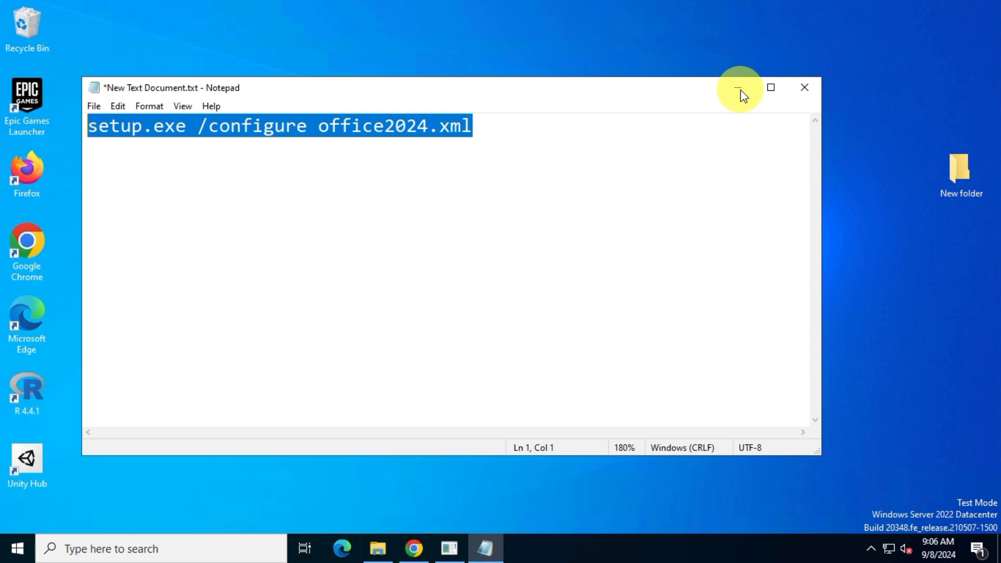
pyautogui.click(740, 88)
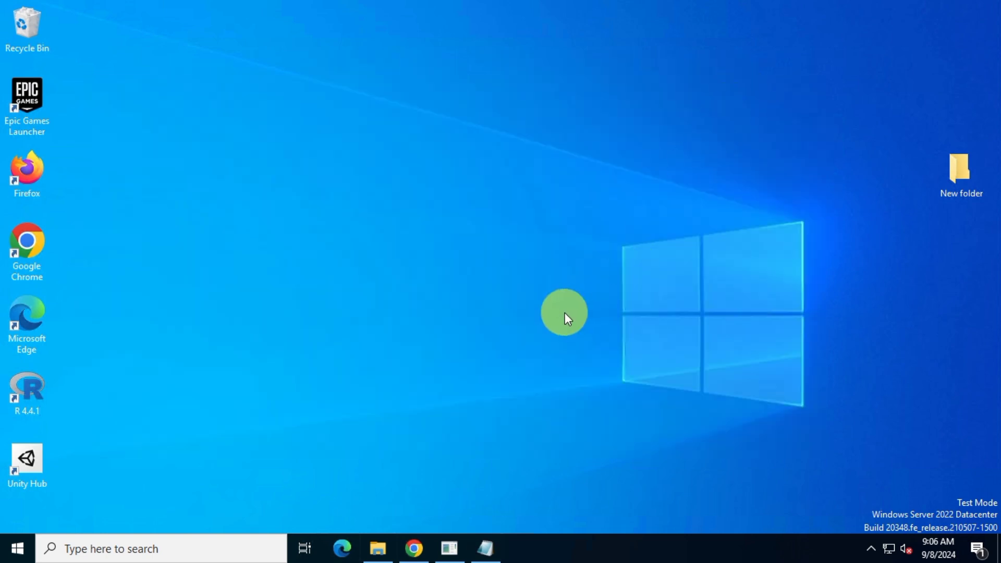
# Search 'cmd' and launch Command Prompt via Run as administrator.
pyautogui.click(111, 548)
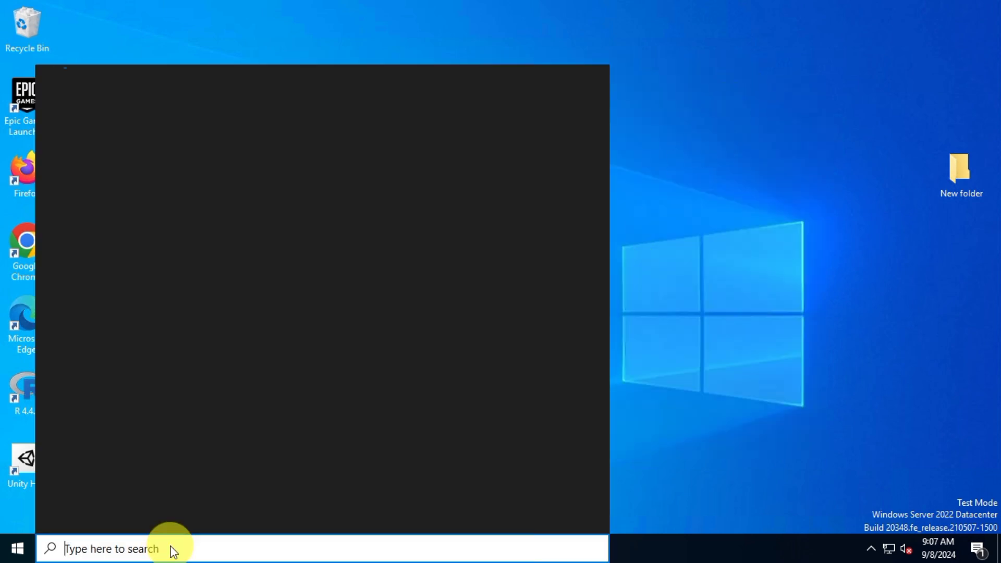
pyautogui.write('cmd')
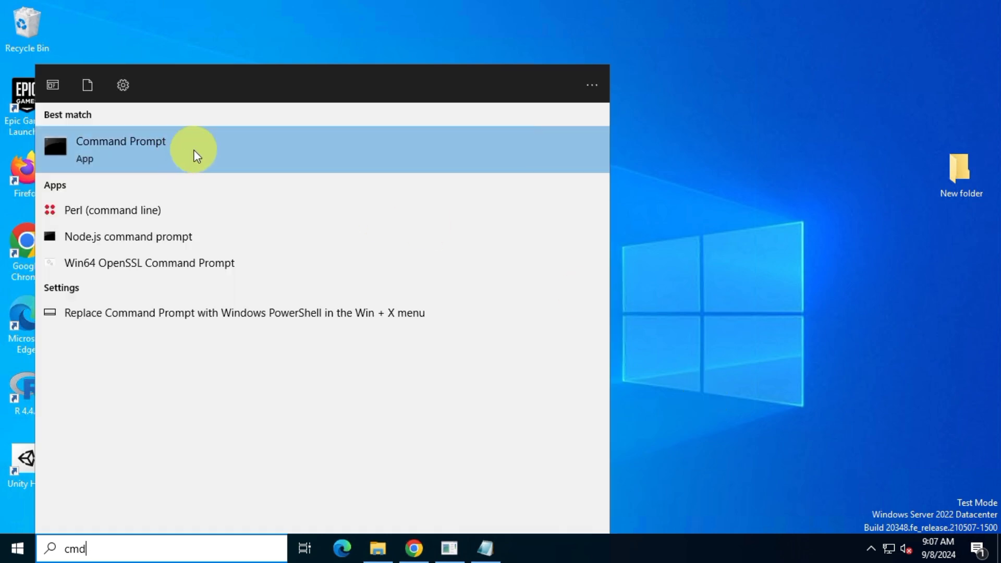
pyautogui.rightClick(121, 148)
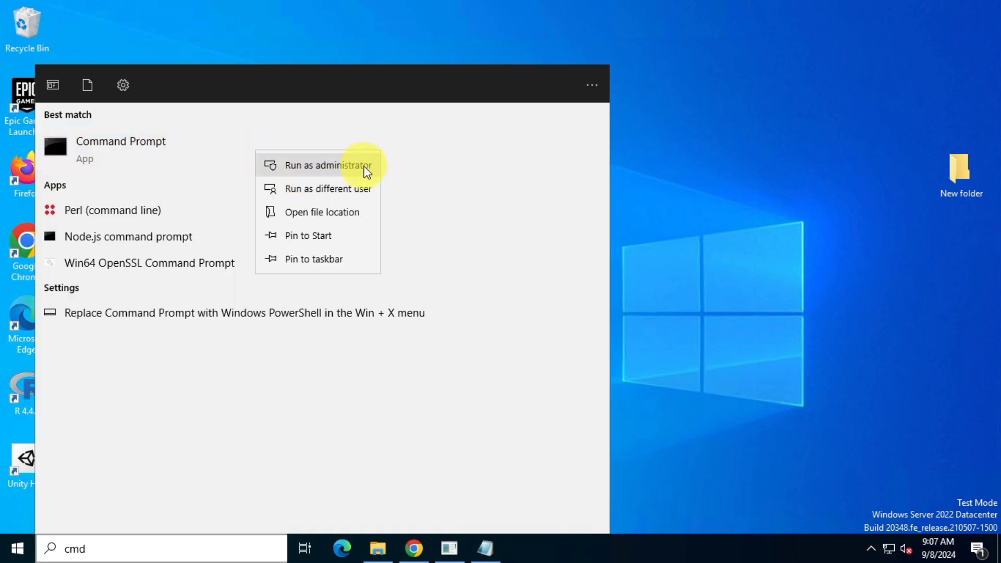
pyautogui.click(326, 165)
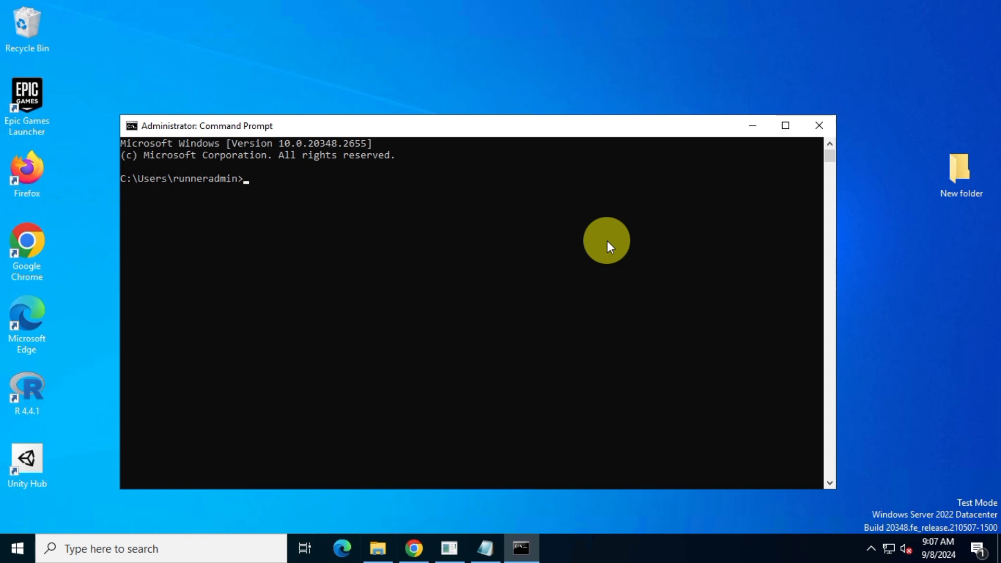
pyautogui.moveTo(515, 510)
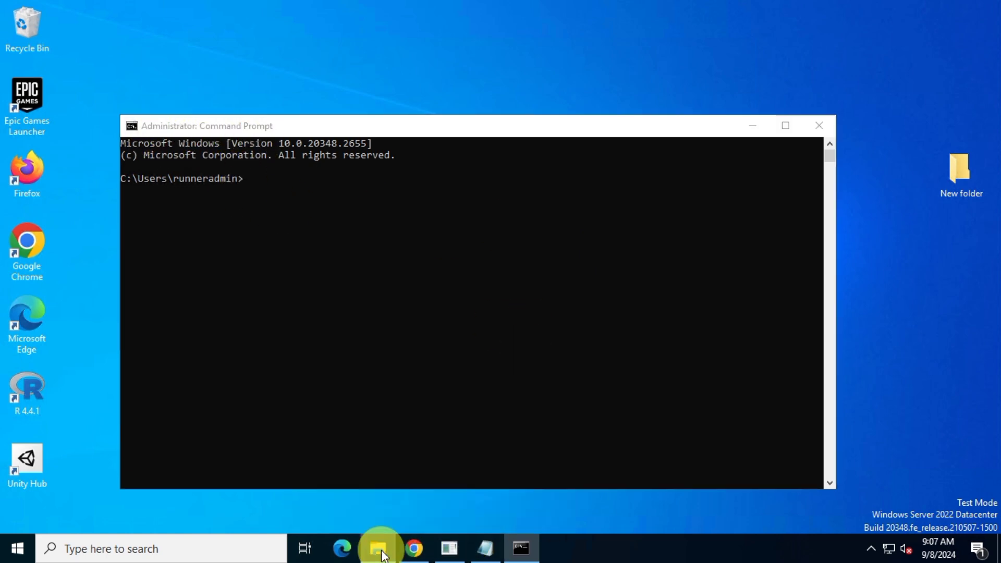
# Grab the full path of the New folder from File Explorer's address bar.
pyautogui.click(378, 548)
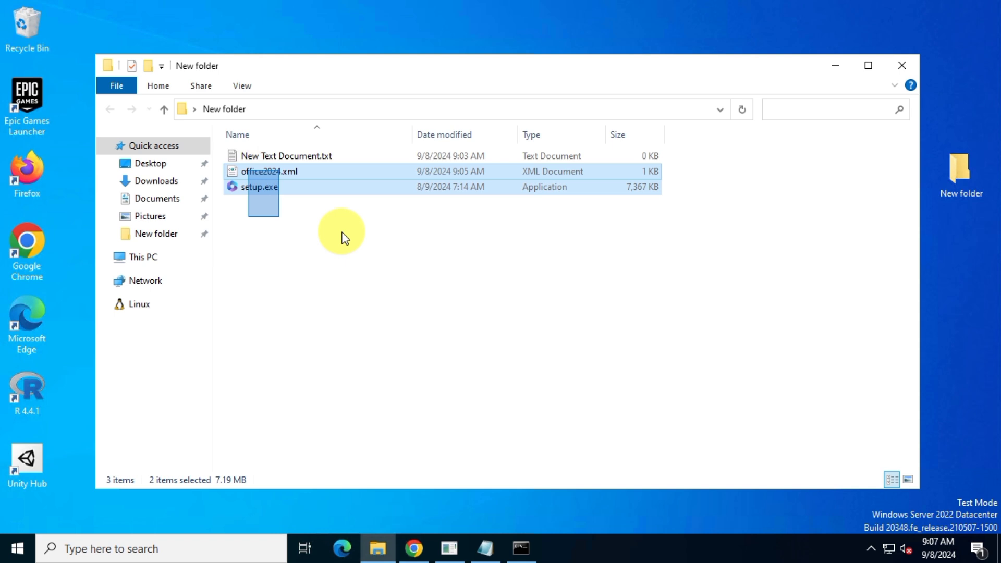
pyautogui.click(447, 108)
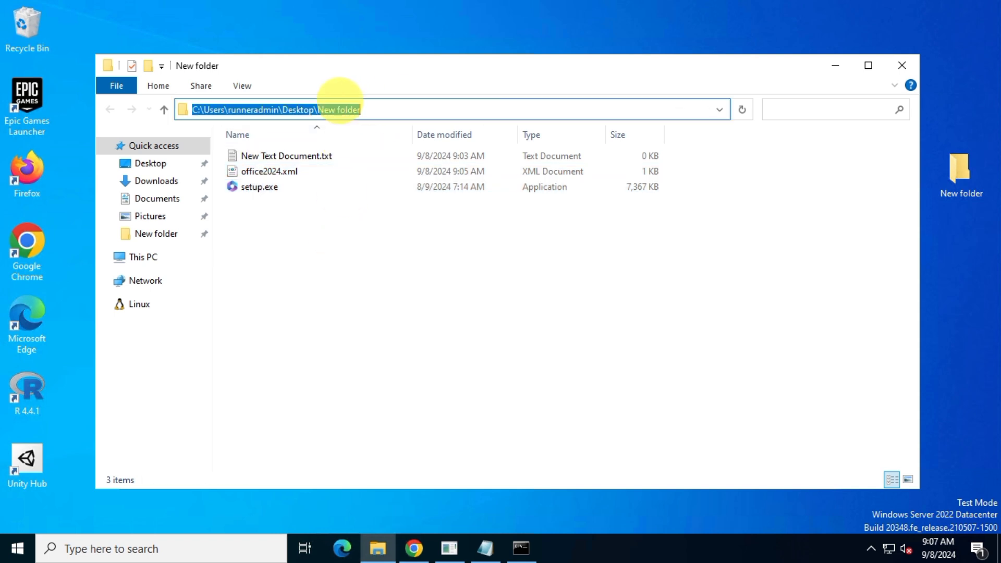
pyautogui.click(287, 156)
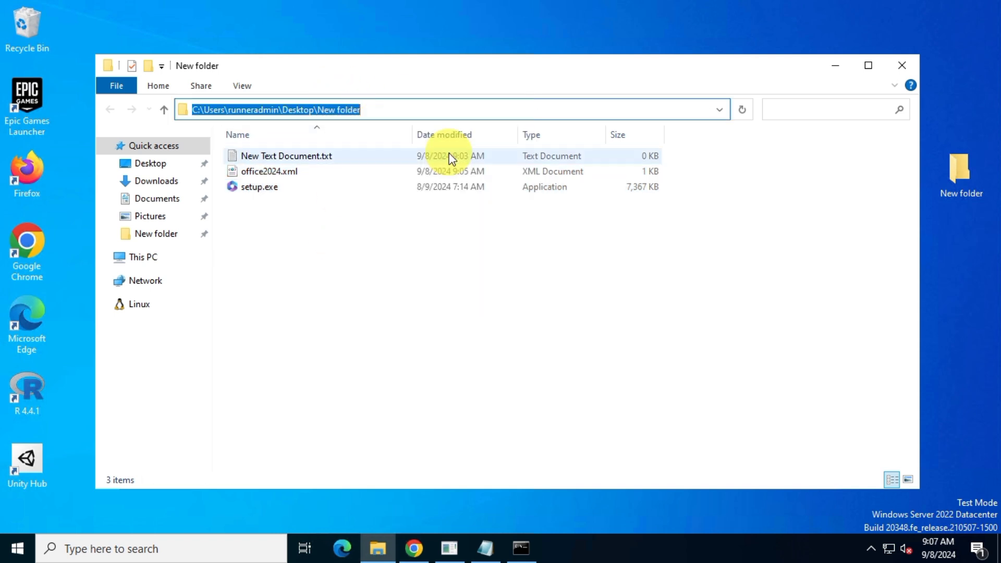
pyautogui.click(520, 548)
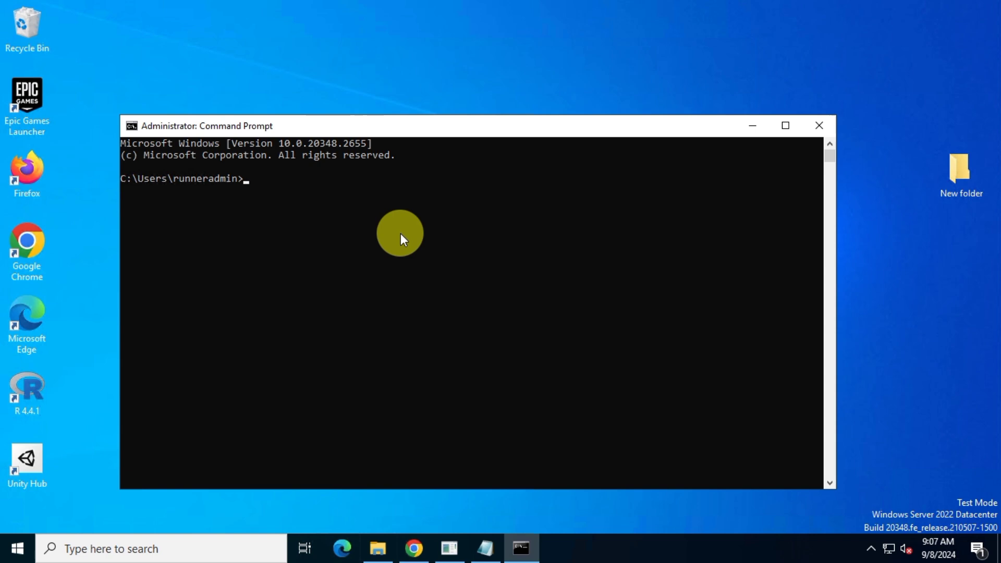
# cd into C:\Users\runneradmin\Desktop\New folder and run setup.exe /configure office2024.xml.
pyautogui.write('cd')
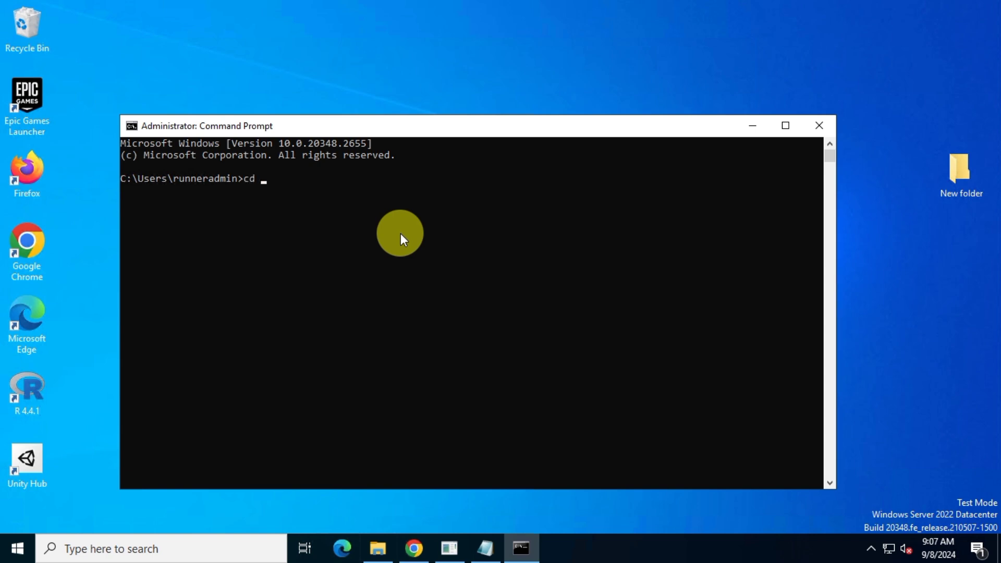
pyautogui.write('C:\\Users\\runneradmin\\Desktop\\New folder')
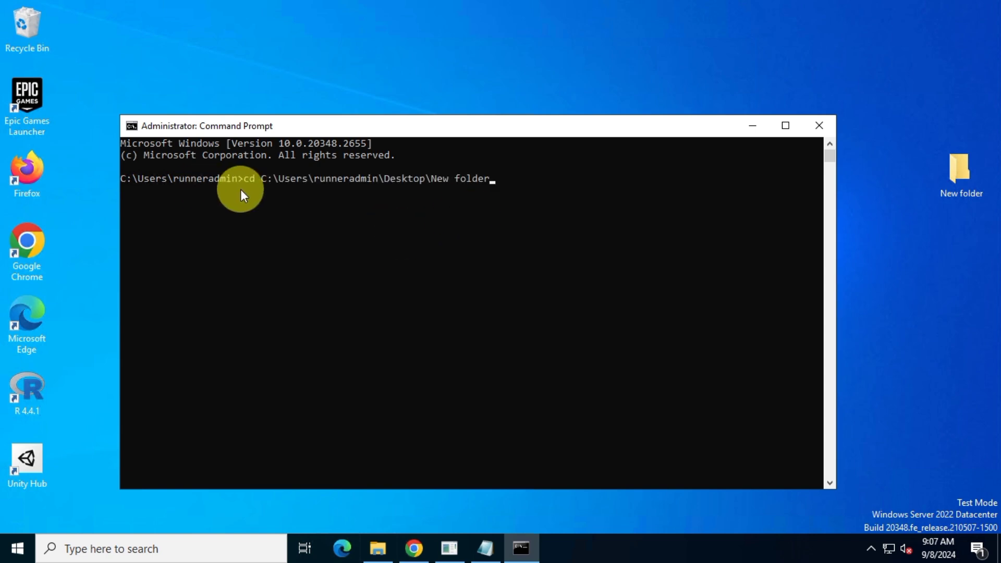
pyautogui.moveTo(588, 288)
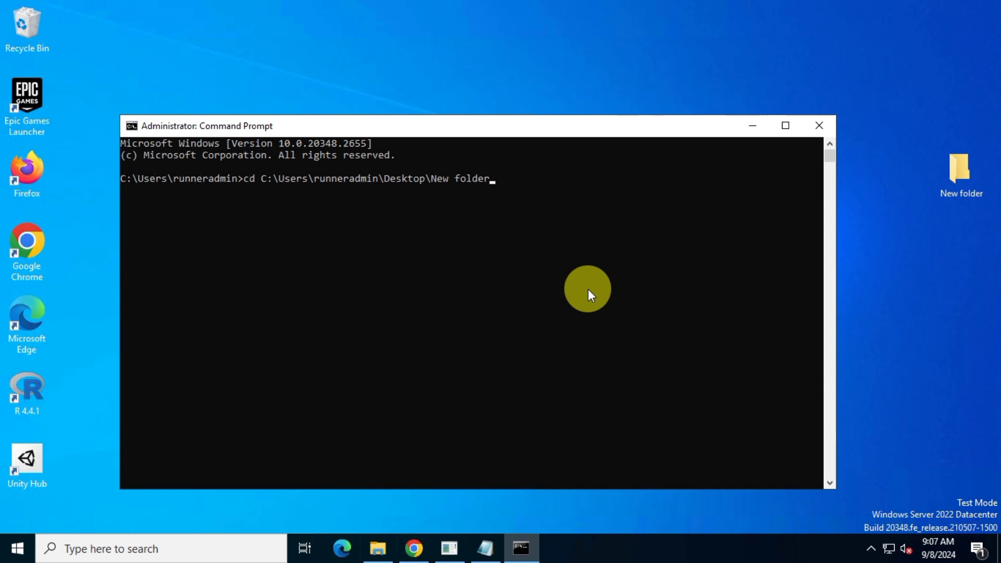
pyautogui.press('Enter')
pyautogui.write('setup.exe /configure office2024.xml')
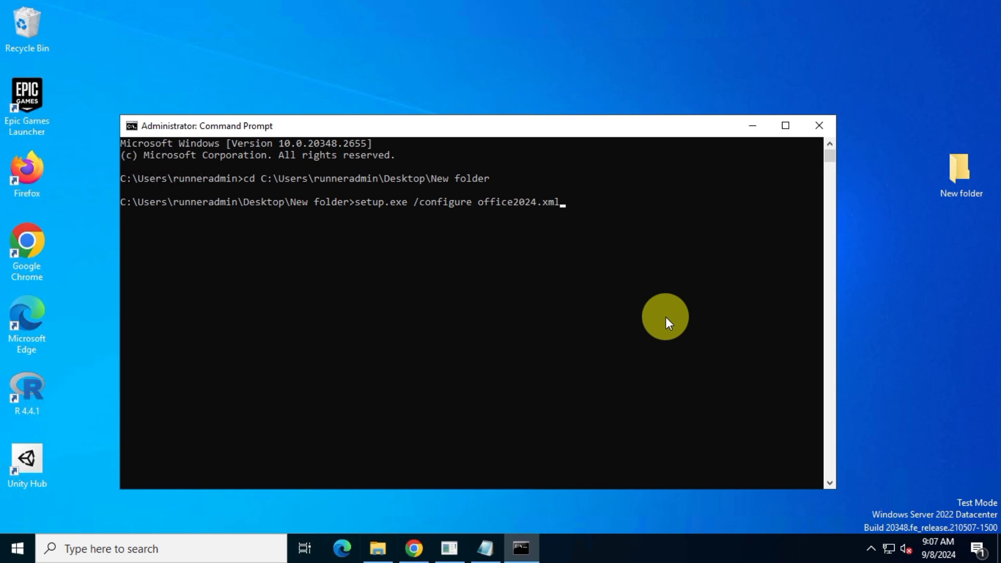
pyautogui.press('enter')
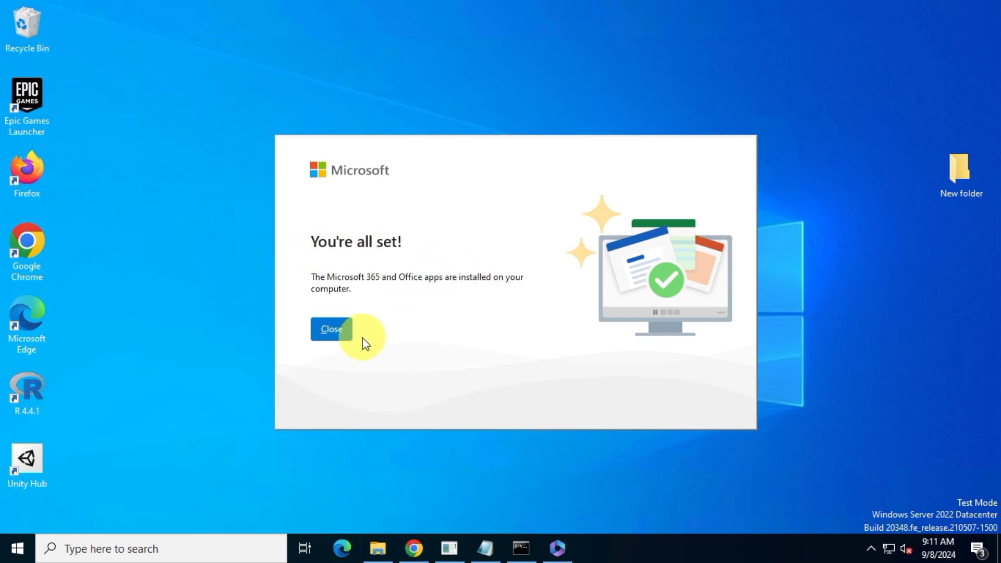
# Close the installer's 'You're all set' confirmation window.
pyautogui.click(331, 329)
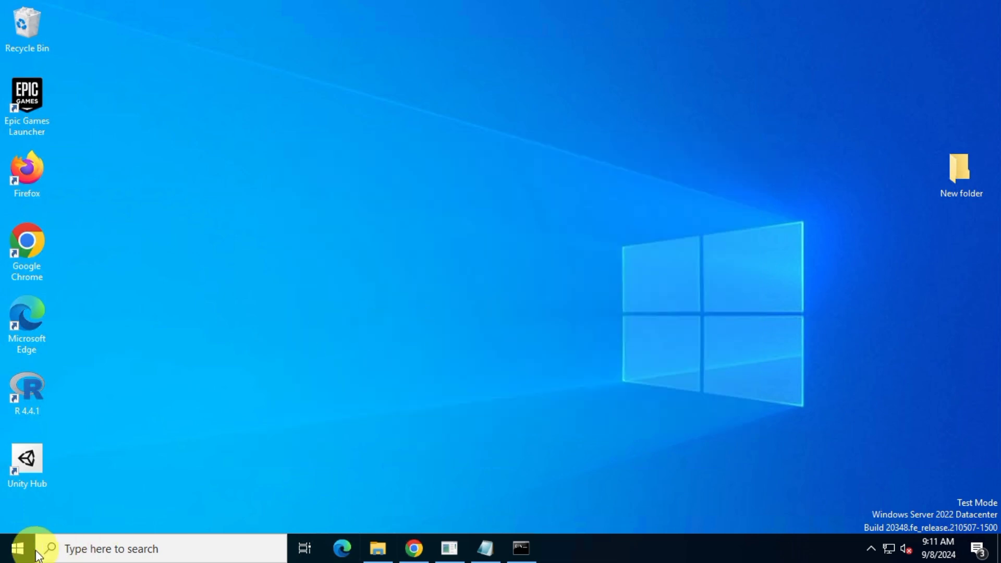
# Expand Recently added in the Start menu and launch Word.
pyautogui.click(16, 549)
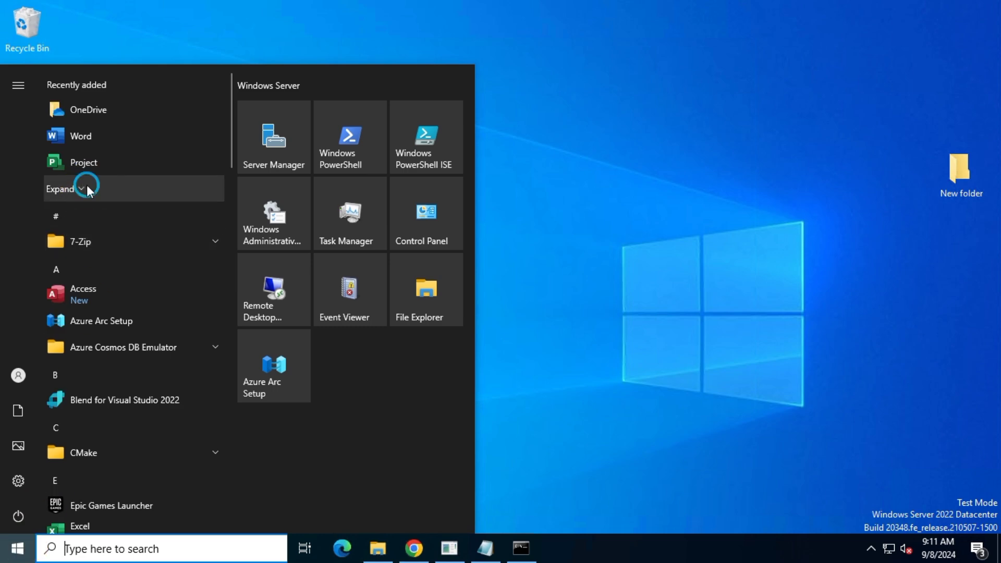
pyautogui.click(61, 188)
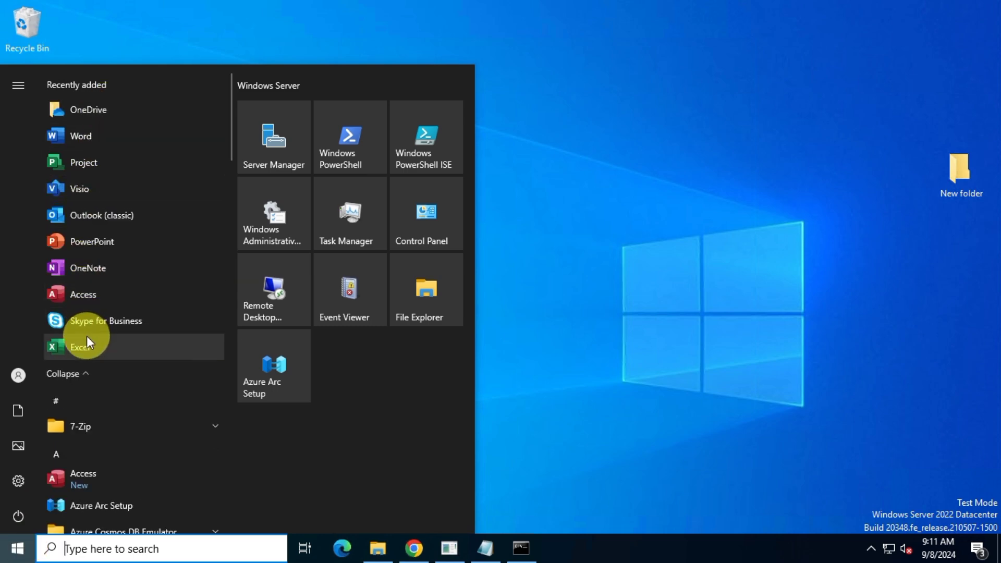
pyautogui.moveTo(131, 162)
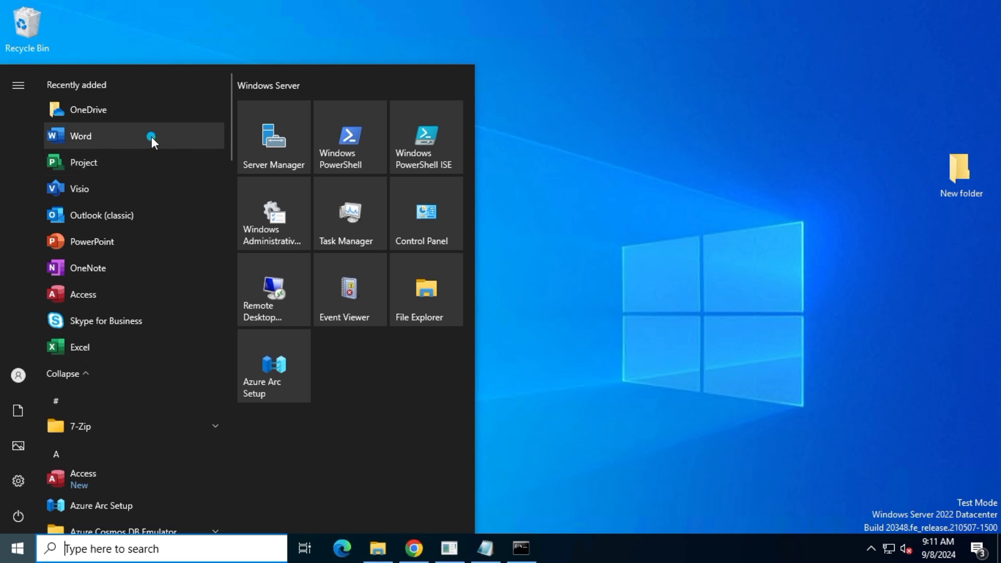
pyautogui.click(81, 135)
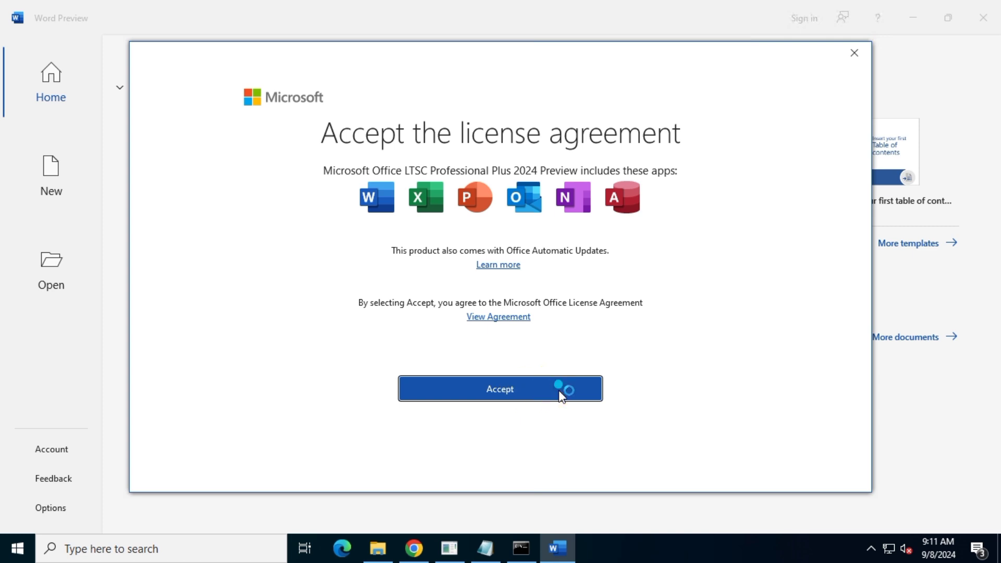
# Accept the licence, close the privacy notice, confirm Product Activated in Account, then return Home.
pyautogui.click(500, 389)
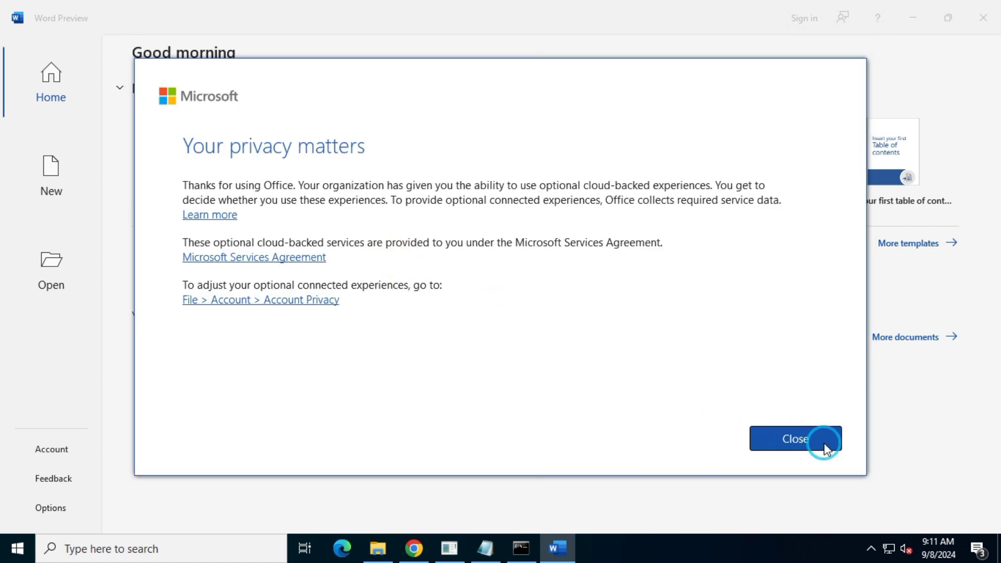
pyautogui.click(795, 439)
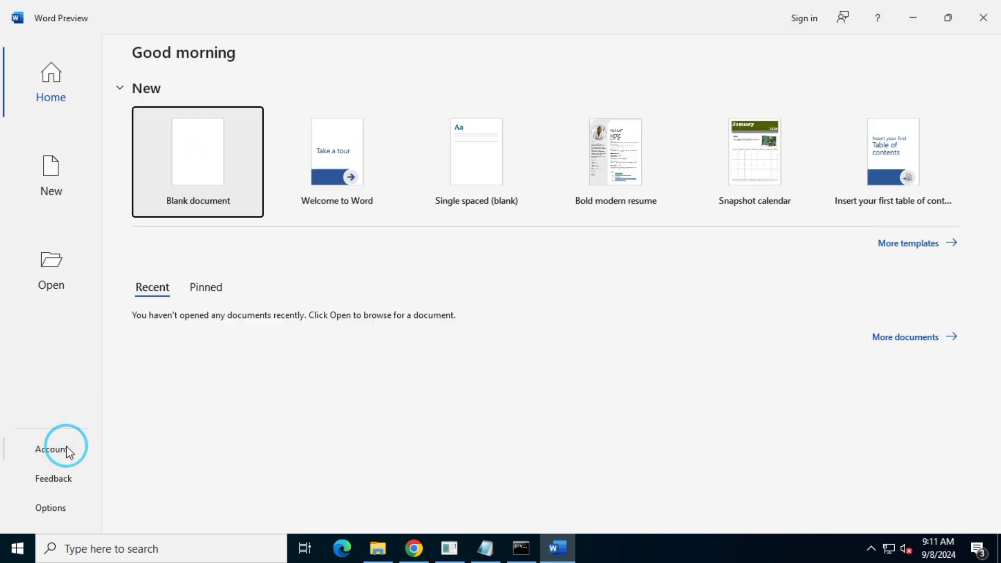
pyautogui.click(51, 449)
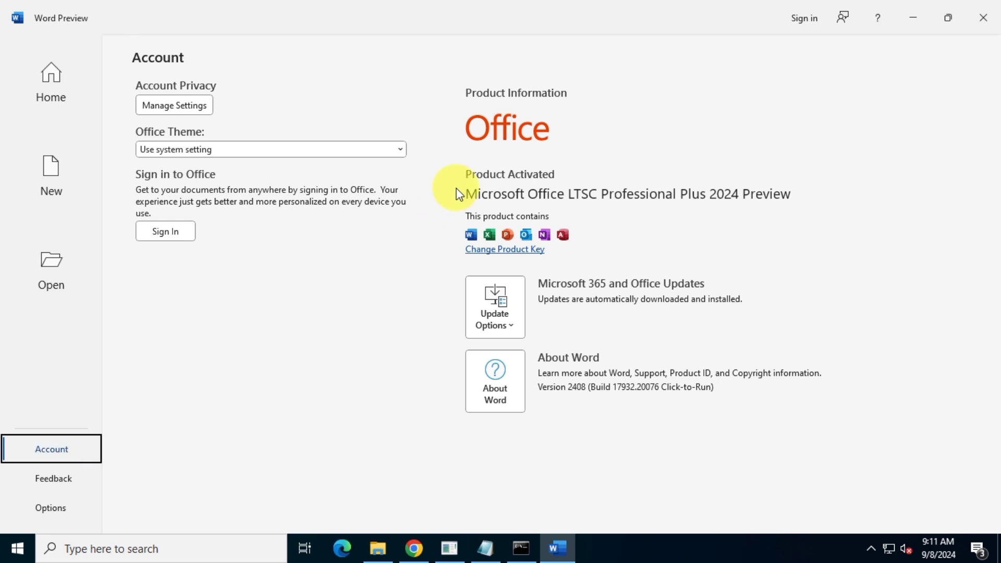
pyautogui.moveTo(411, 219)
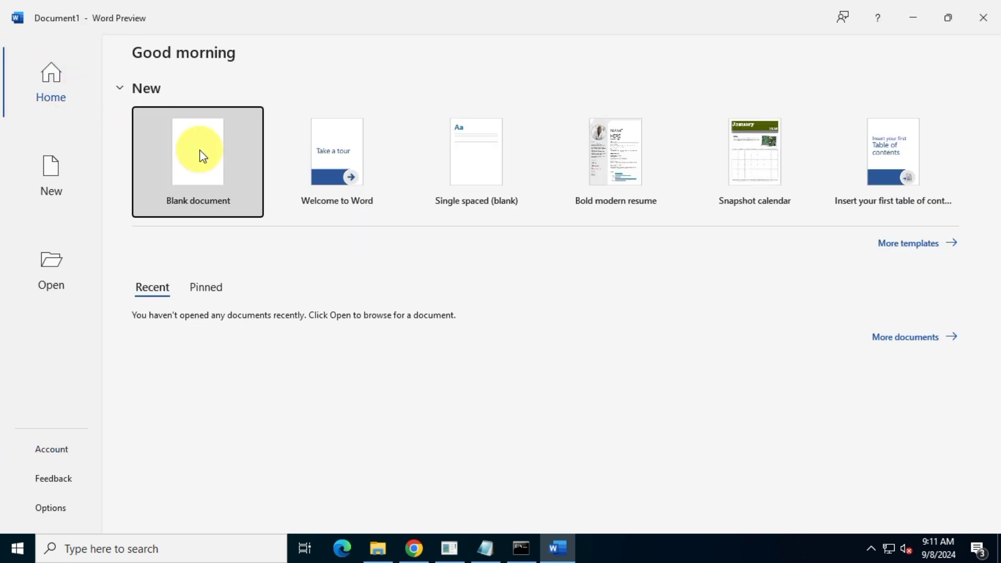
pyautogui.click(197, 162)
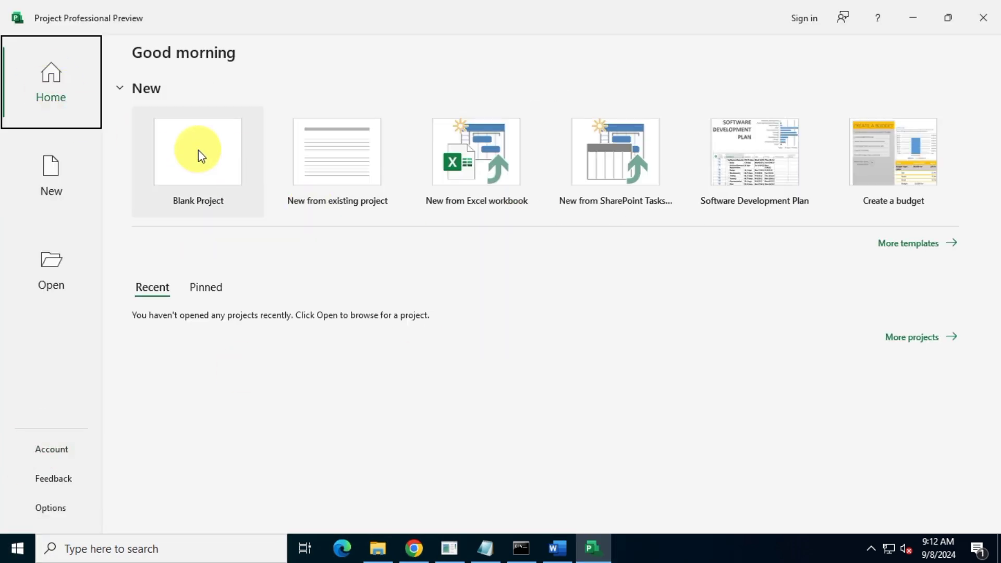
# Create a Blank Project in Project and a new Basic Diagram drawing in Visio.
pyautogui.click(198, 161)
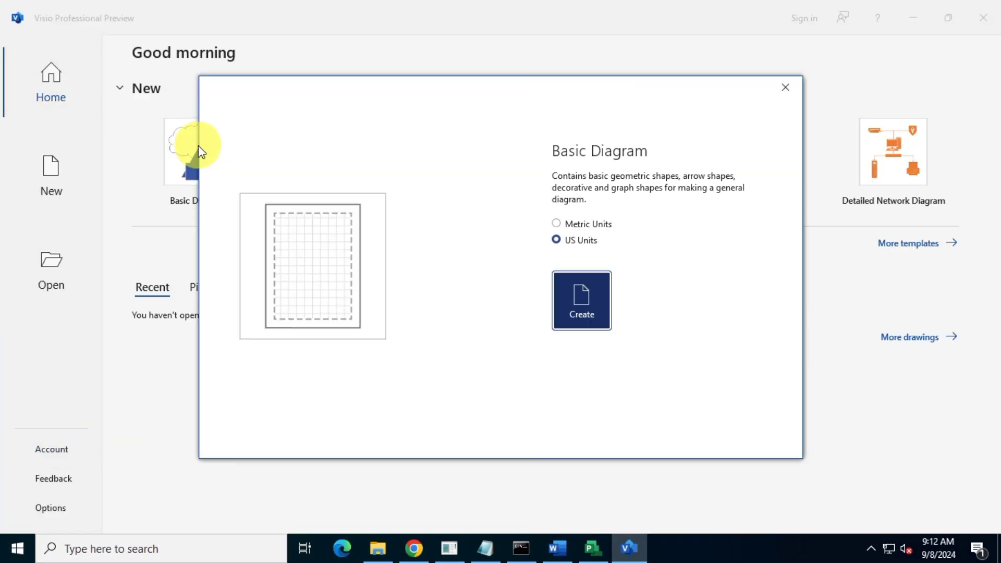
pyautogui.click(580, 301)
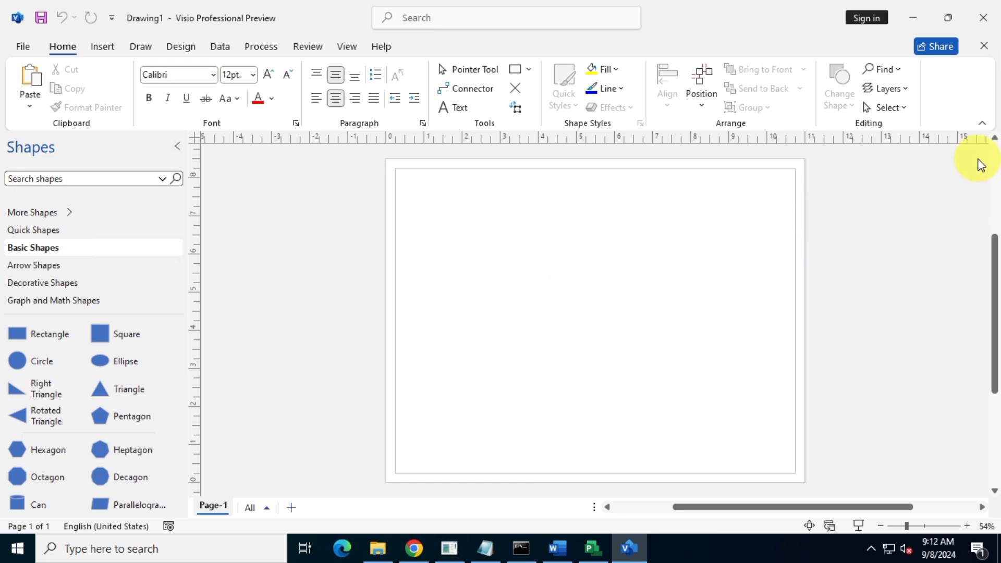
pyautogui.click(413, 548)
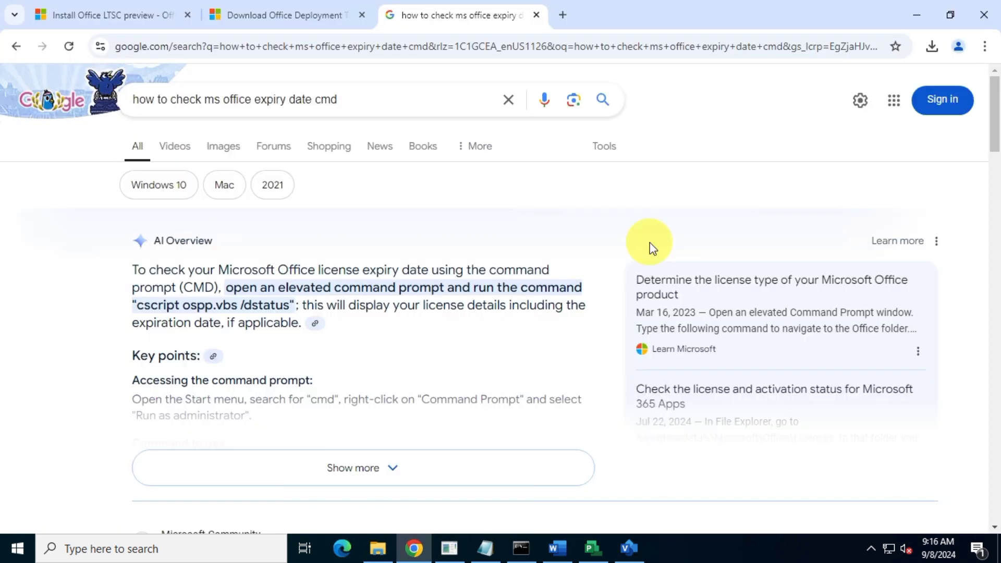
pyautogui.moveTo(26, 233)
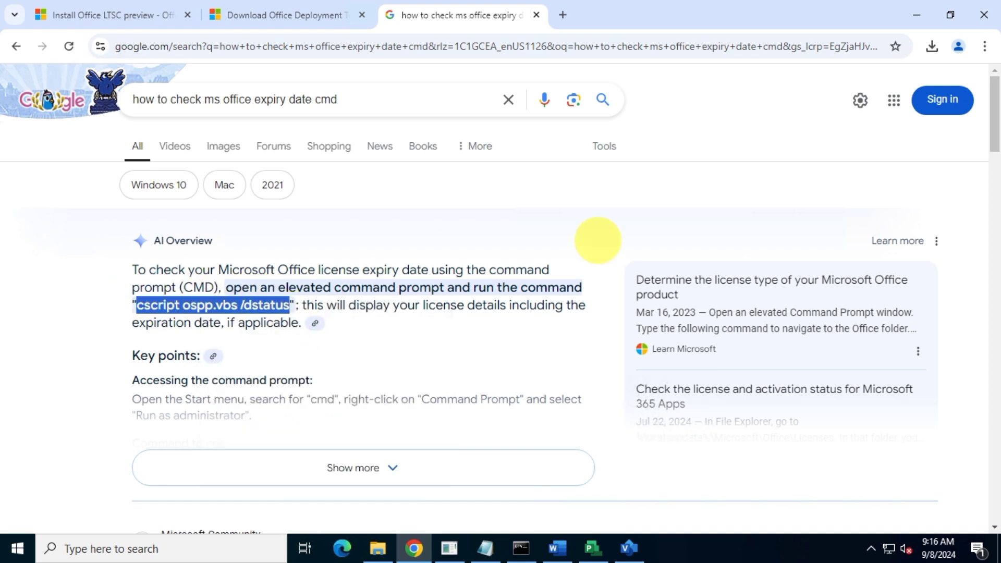
# Highlight 'cscript ospp.vbs /dstatus' in the Google AI Overview for 'how to check ms office expiry date cmd'.
pyautogui.click(377, 549)
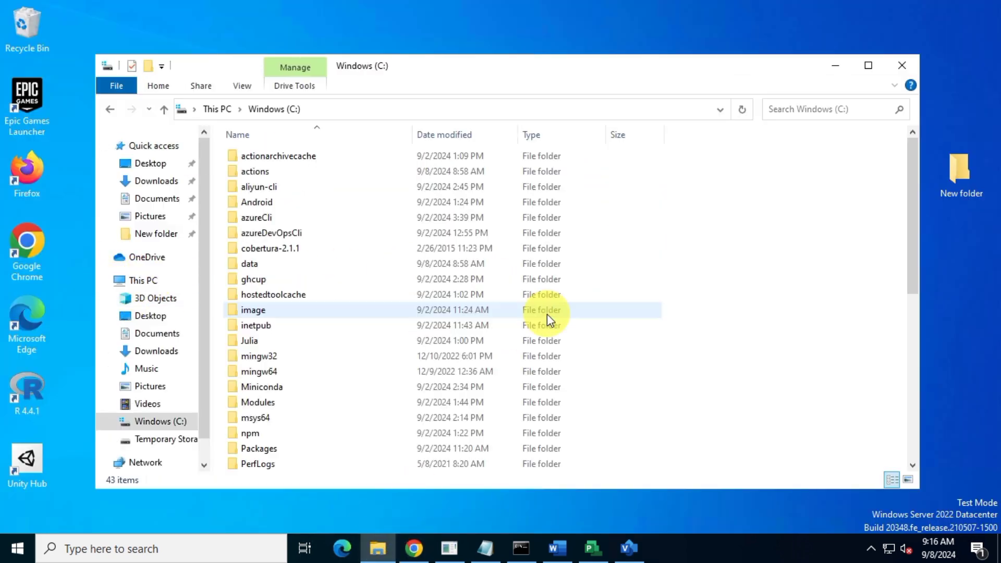
# Navigate into Program Files > Microsoft Office > Office16, the folder holding OSPP.VBS.
pyautogui.click(267, 370)
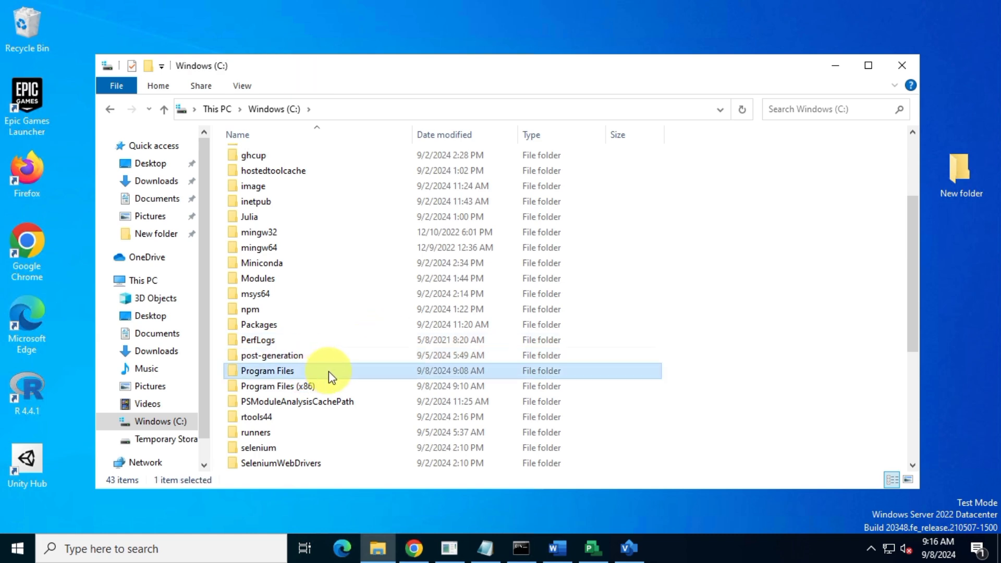
pyautogui.doubleClick(267, 370)
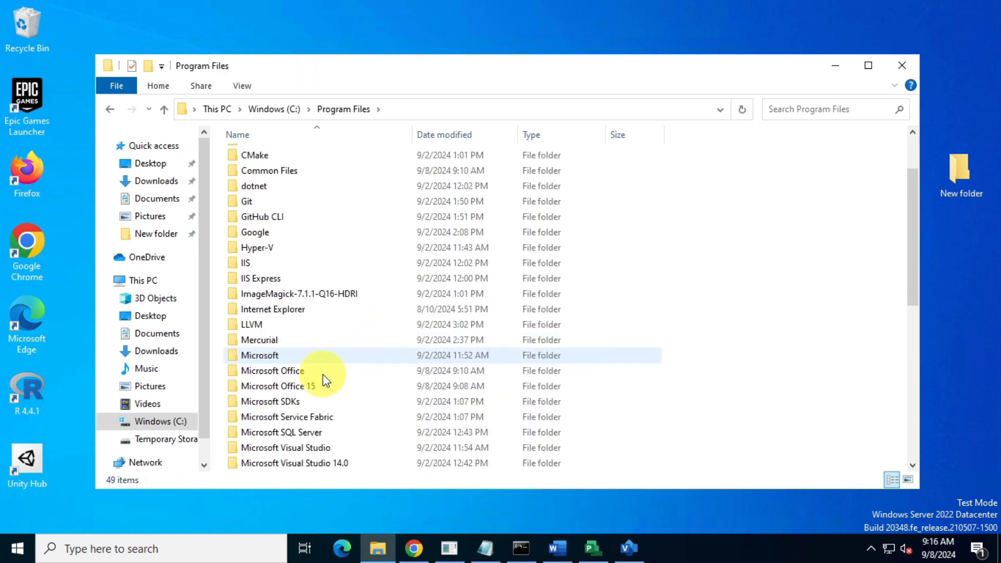
pyautogui.doubleClick(273, 370)
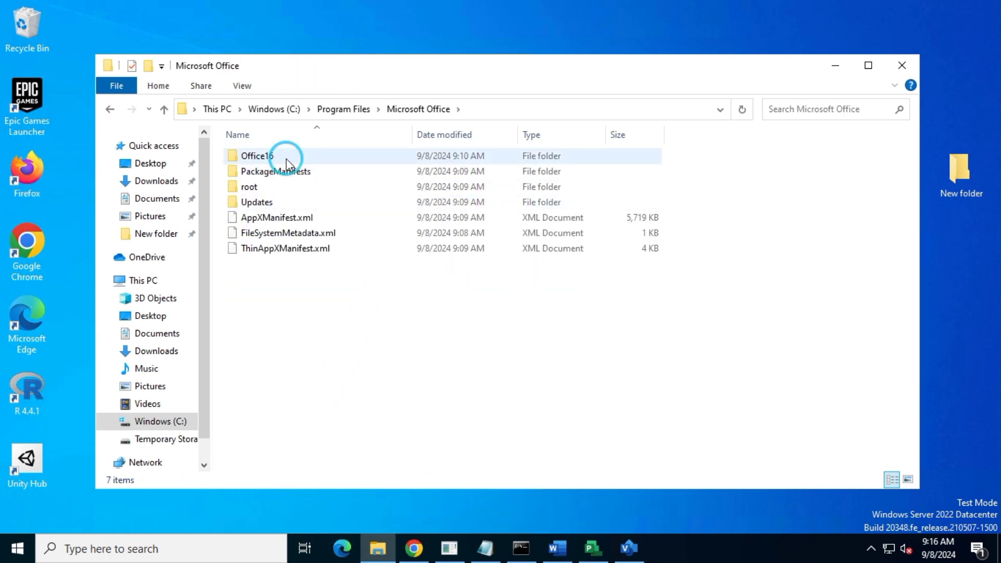
pyautogui.doubleClick(256, 156)
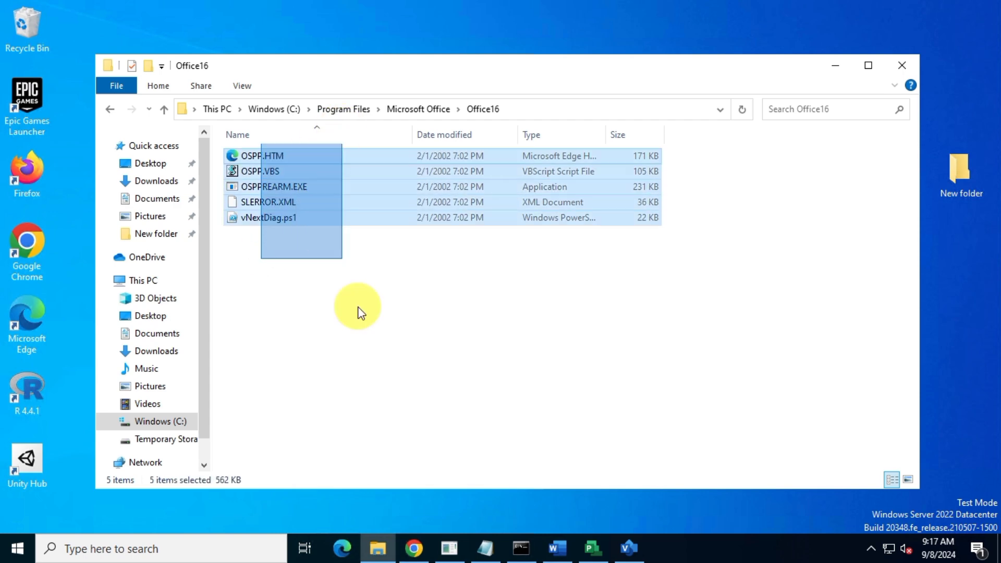
# Launch a Command Prompt in the Office16 folder by entering cmd in the address bar.
pyautogui.click(447, 108)
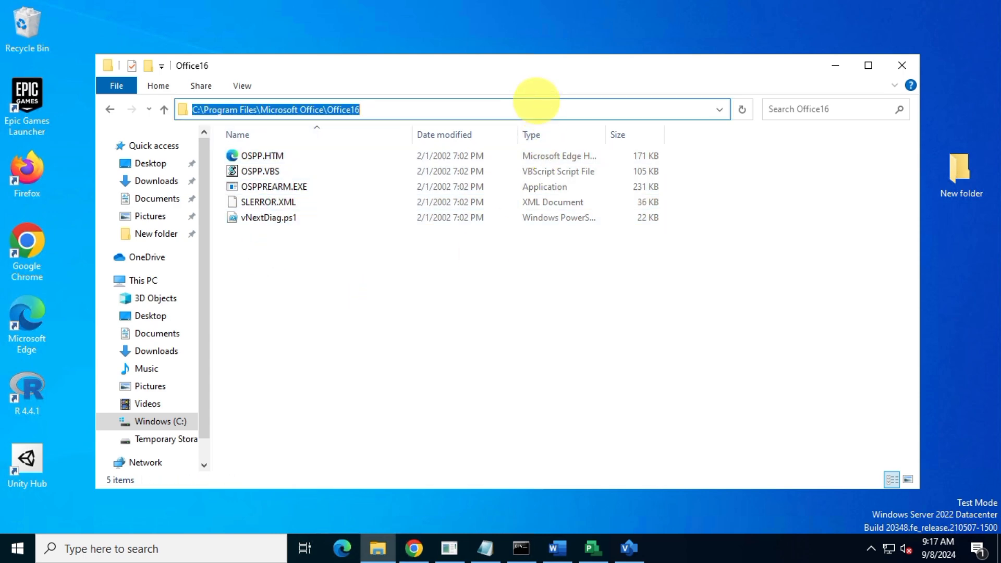
pyautogui.write('cmd')
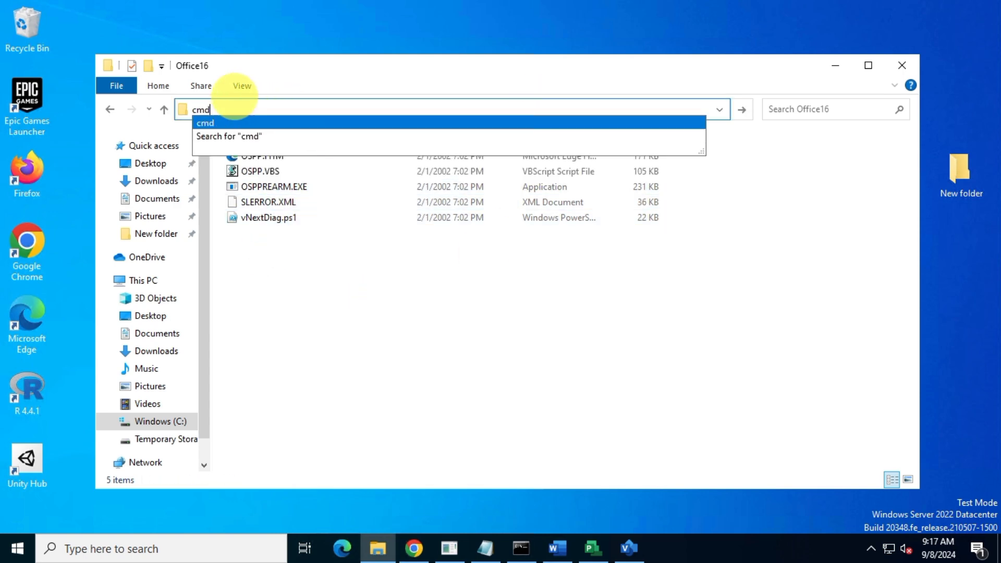
pyautogui.press('Enter')
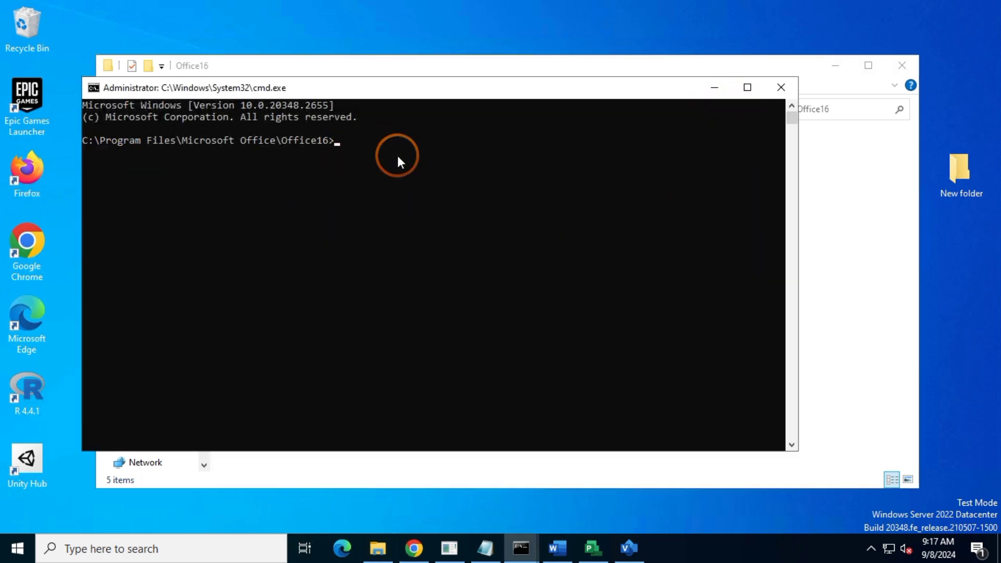
# Run cscript ospp.vbs /dstatus to report Project, ProPlus and Visio 2024 licence status.
pyautogui.write('cscript ospp.vbs /dstatus')
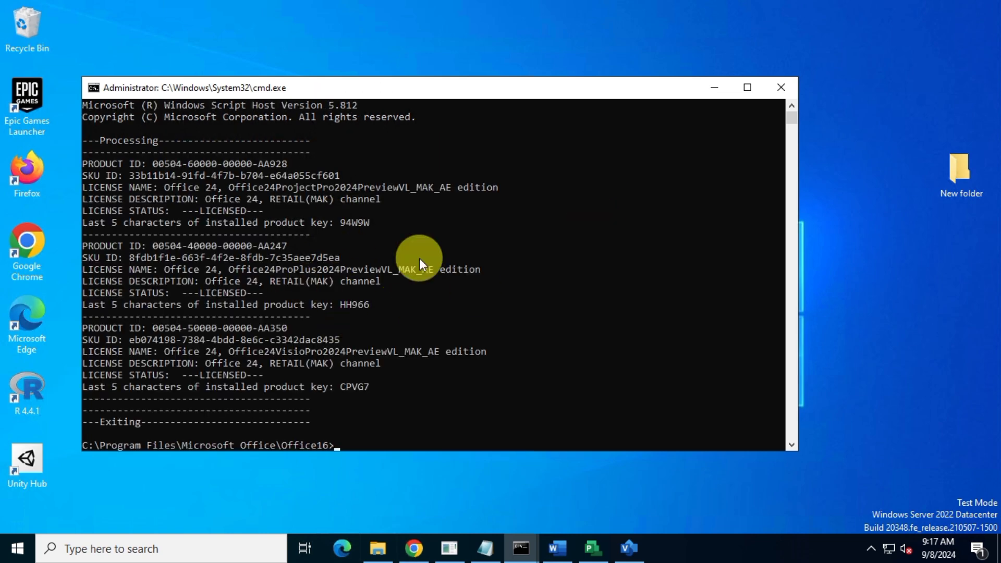
pyautogui.moveTo(465, 261)
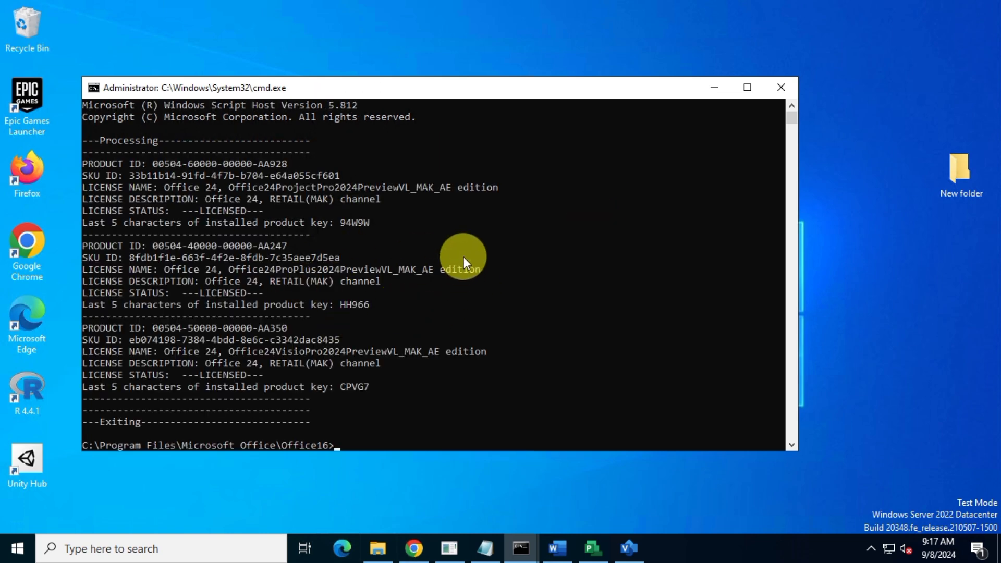